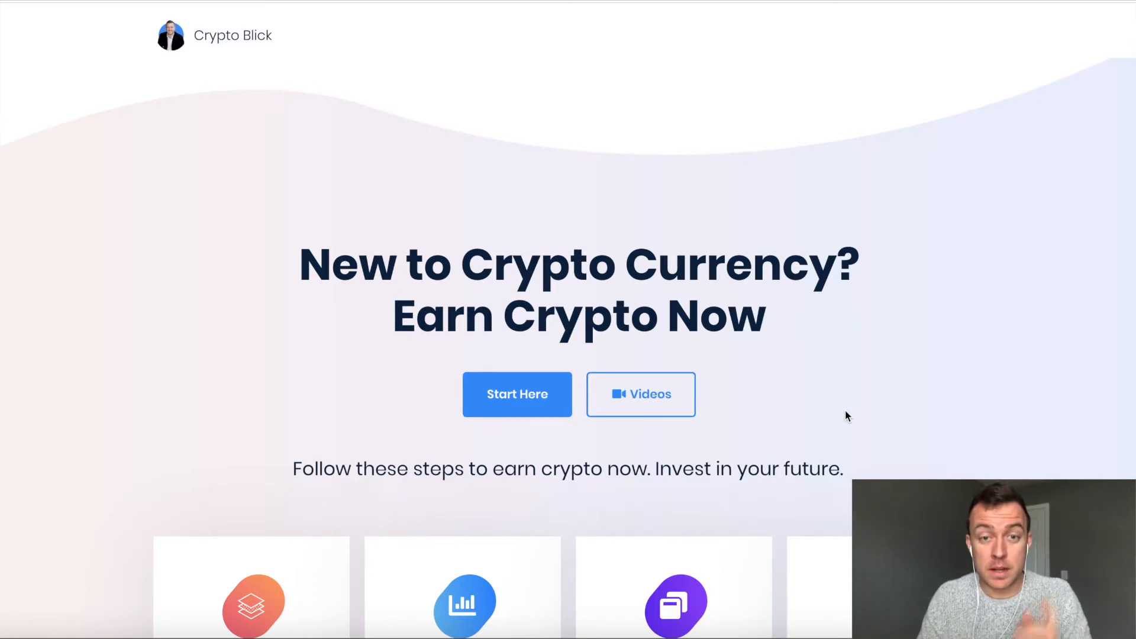
- Follow the Download link under step 3, Brave Browser, in the earning guide
scroll(down, 3)
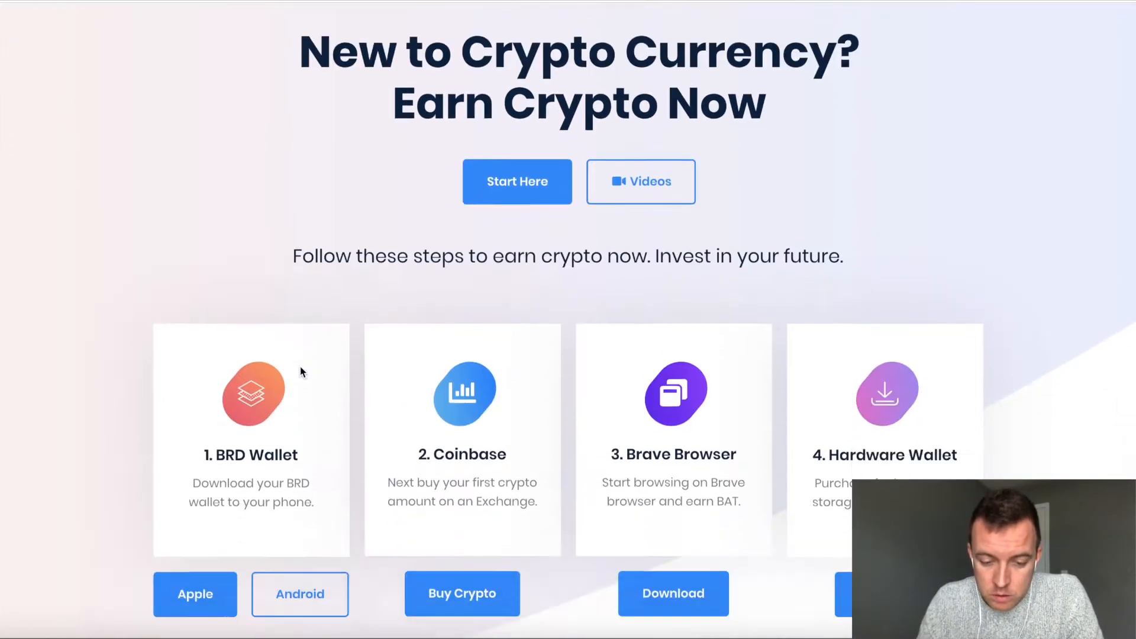
scroll(down, 3)
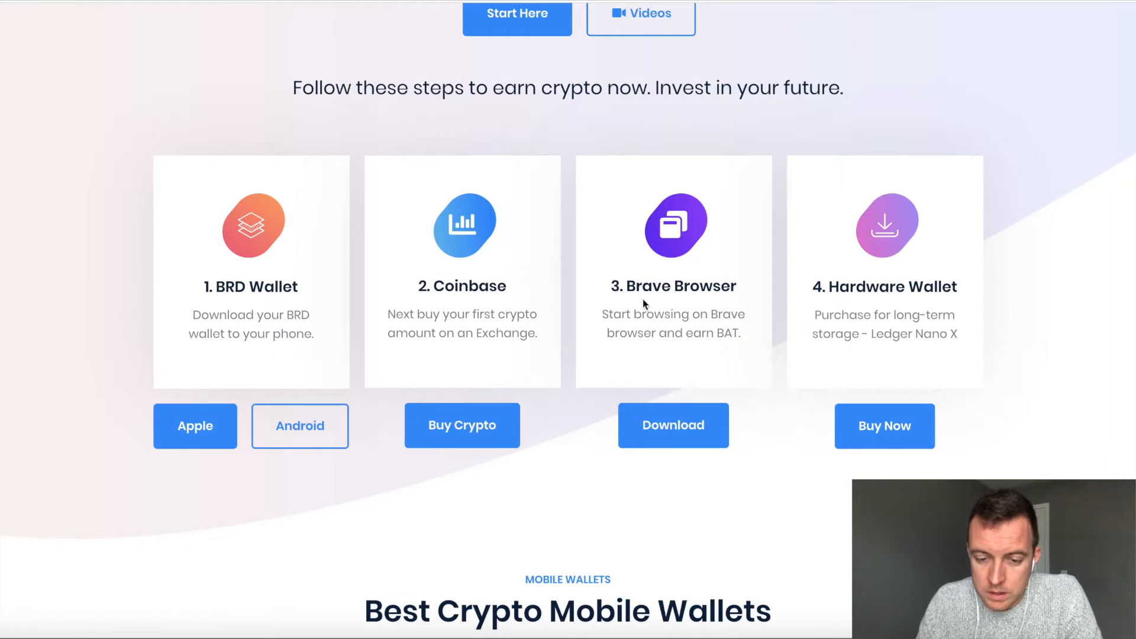
mouse_move(666, 422)
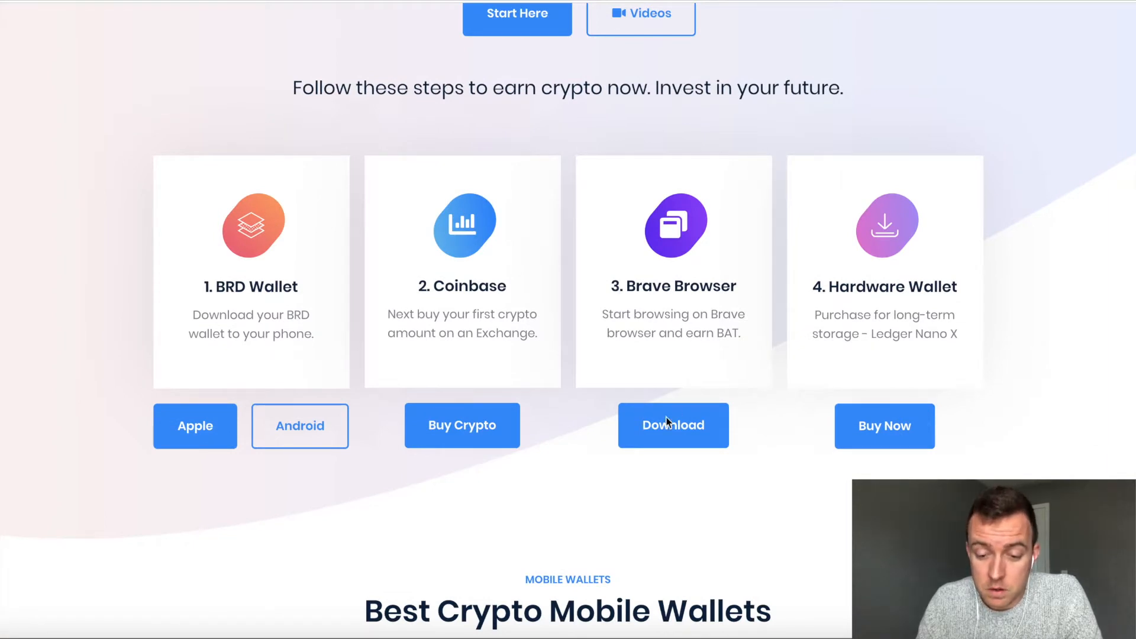
click(672, 424)
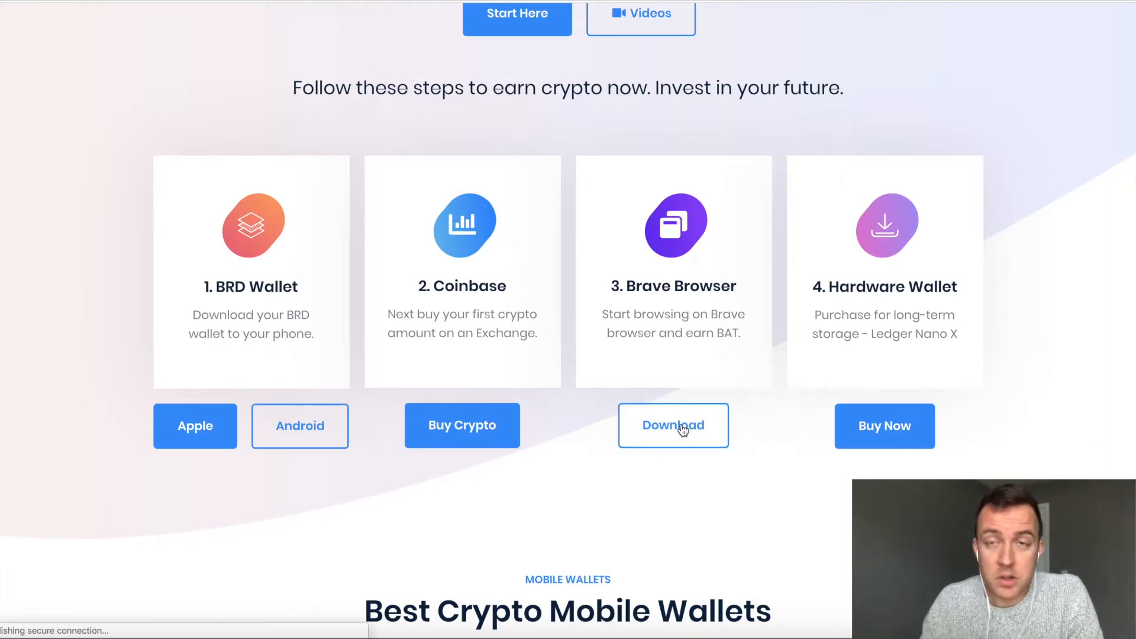
- Start the 'Download Brave for macOS' installer download from the Brave homepage
click(672, 424)
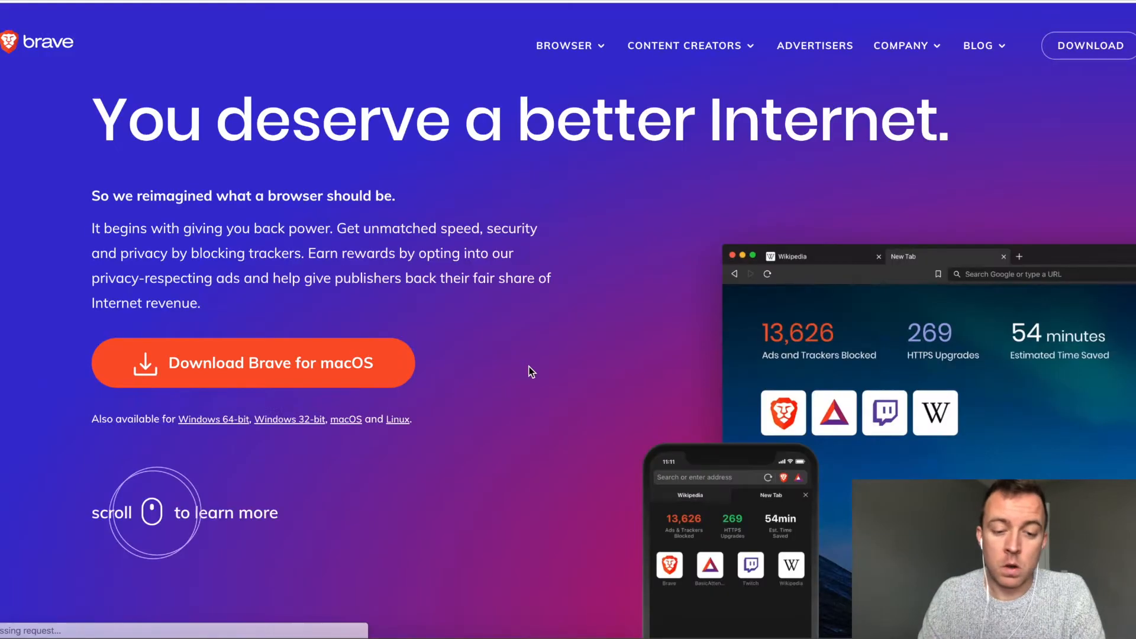
mouse_move(533, 348)
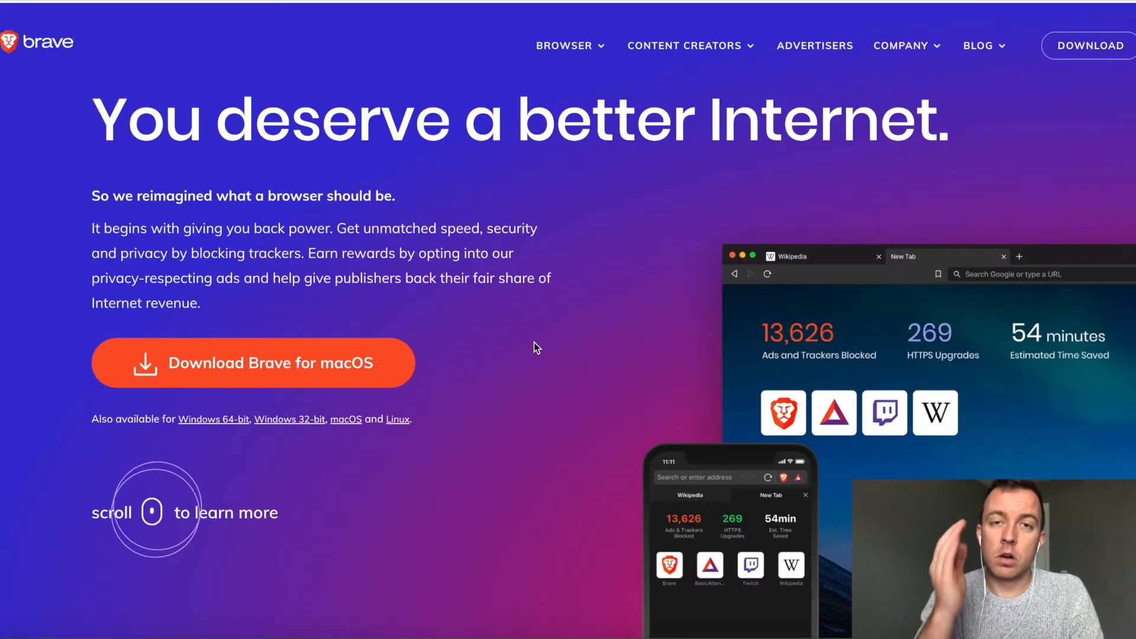
mouse_move(384, 363)
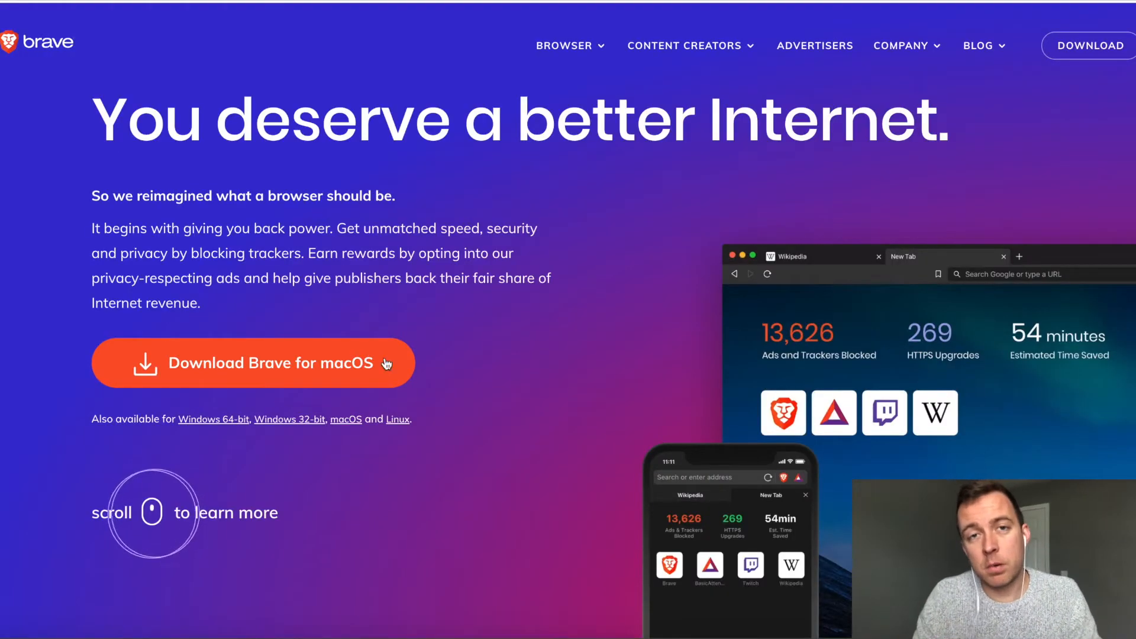
mouse_move(550, 293)
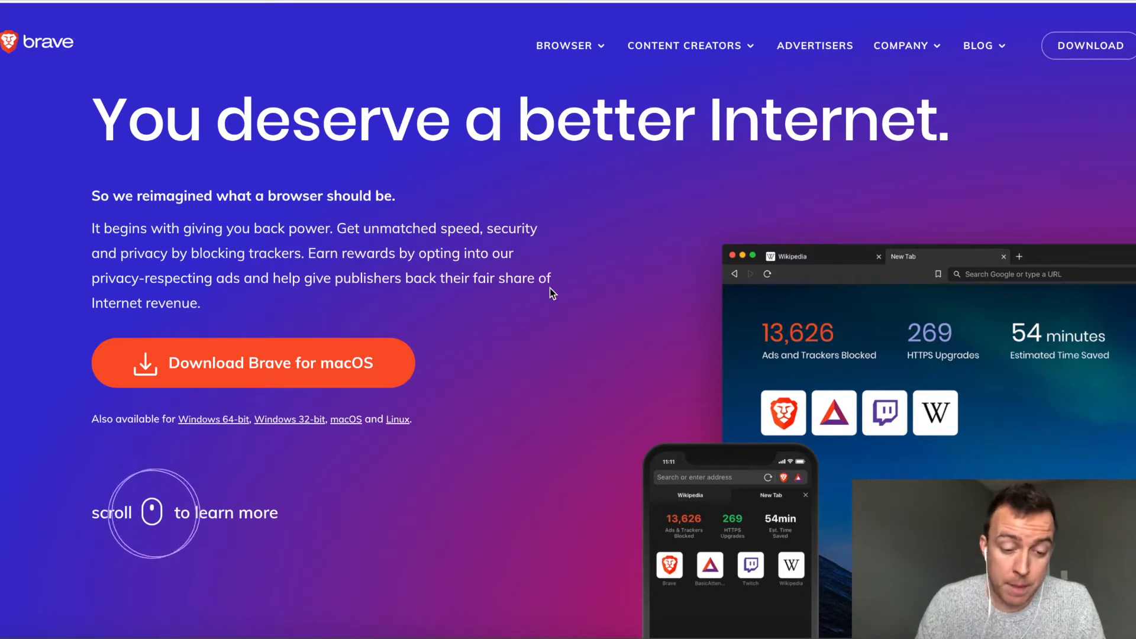
mouse_move(464, 307)
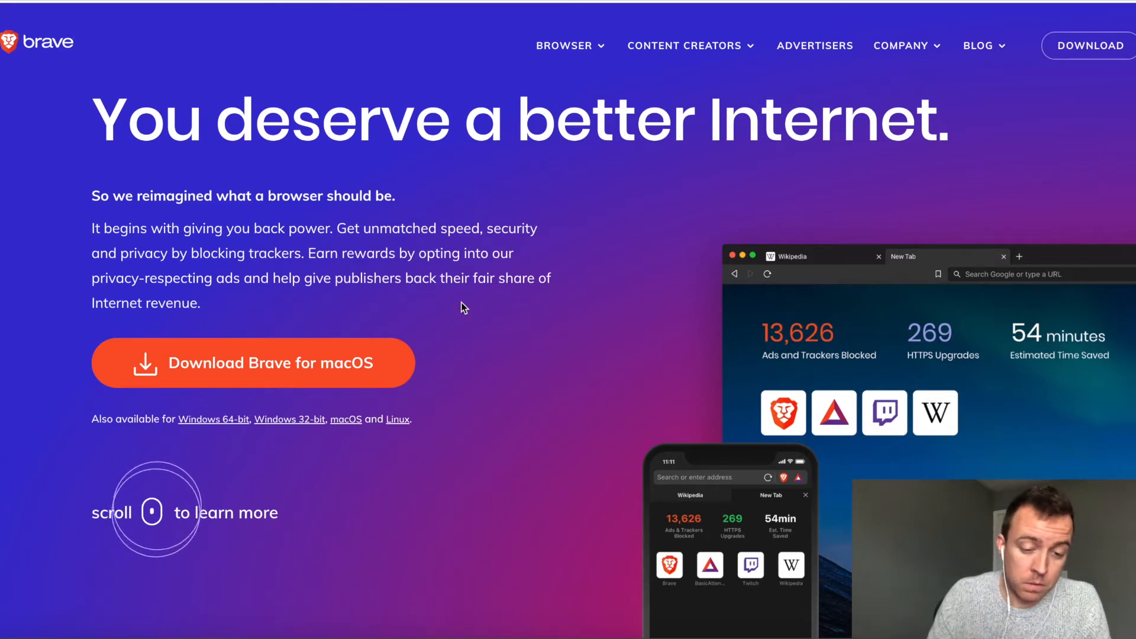
mouse_move(281, 364)
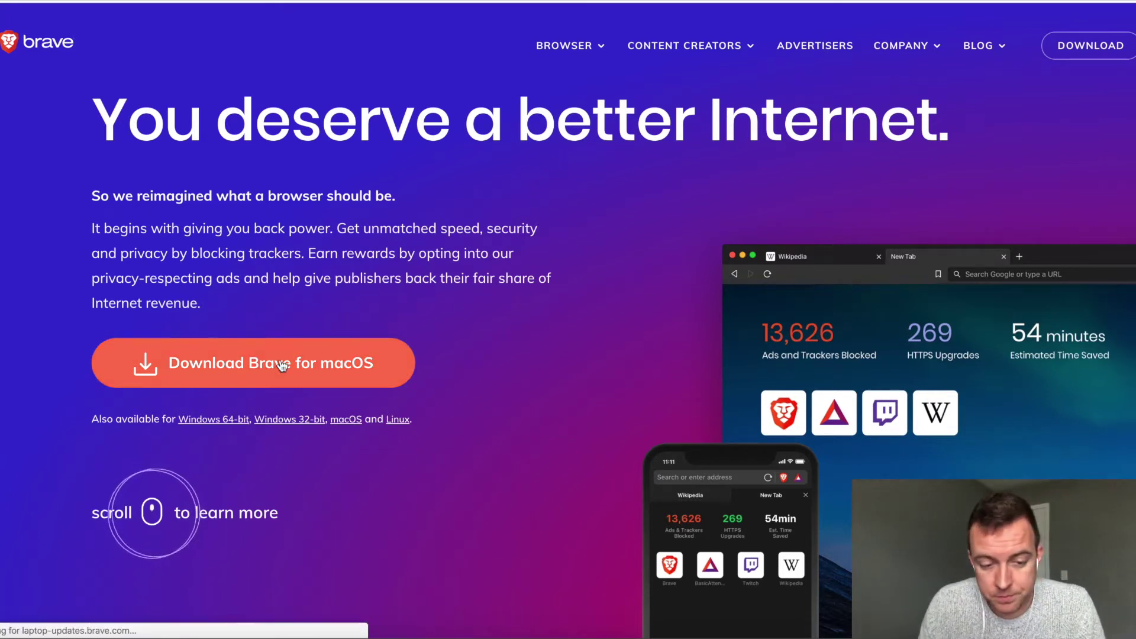
click(253, 364)
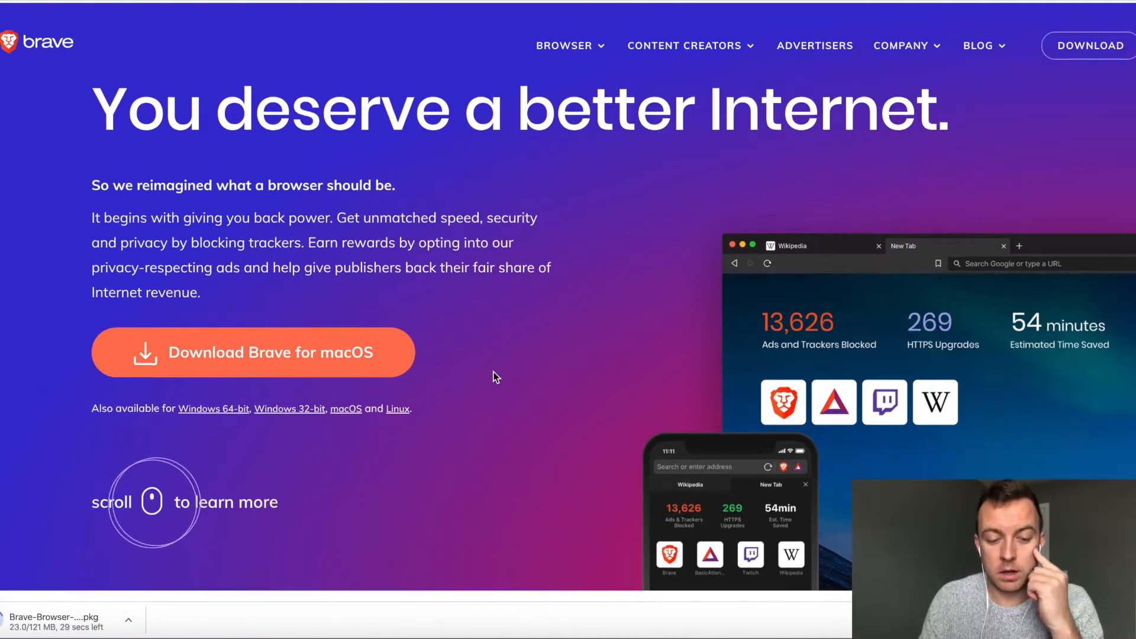
scroll(down, 3)
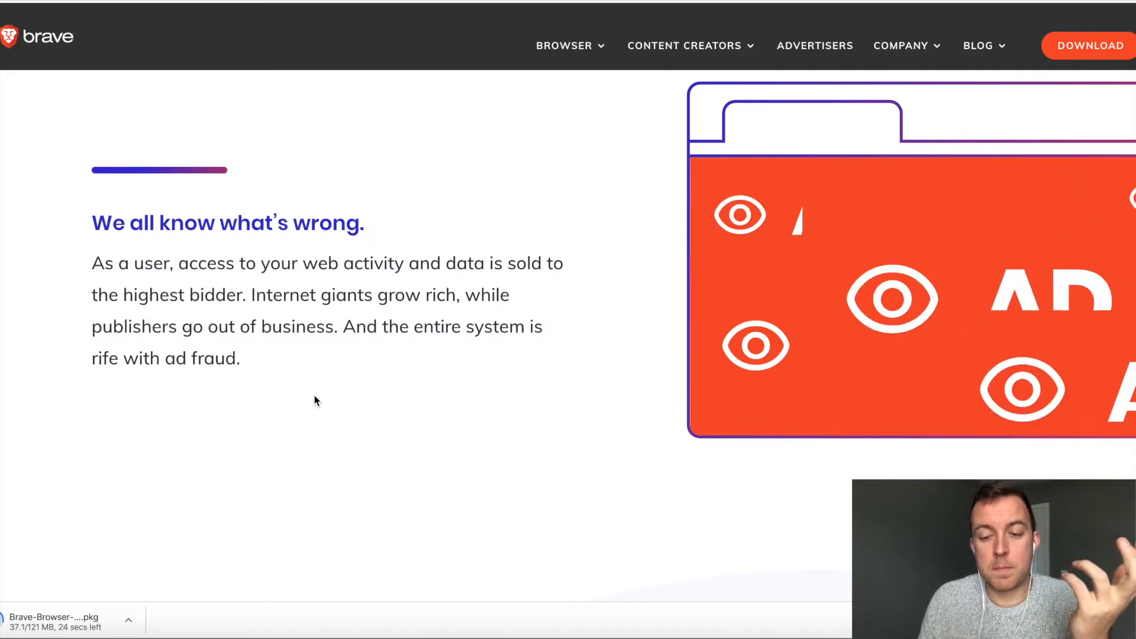
scroll(down, 3)
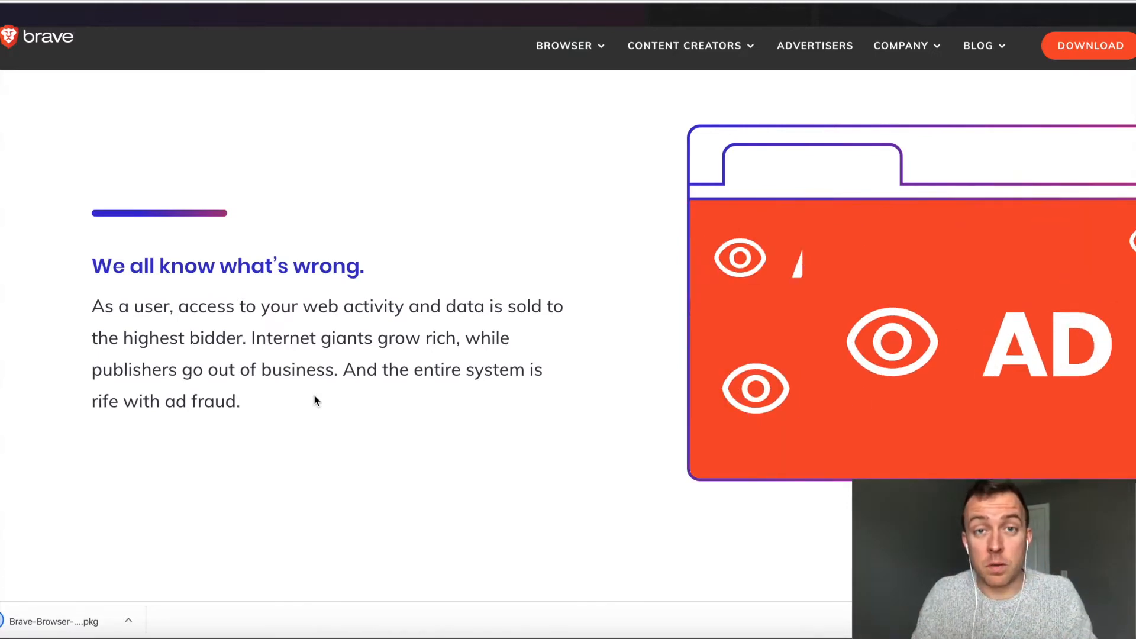
mouse_move(1119, 260)
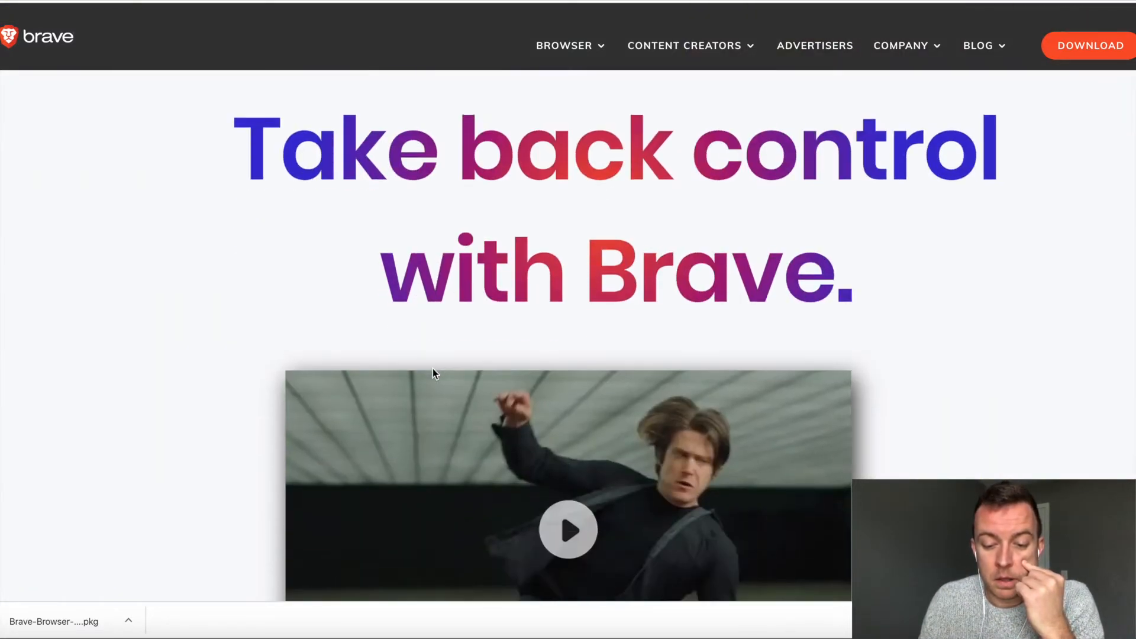
scroll(down, 3)
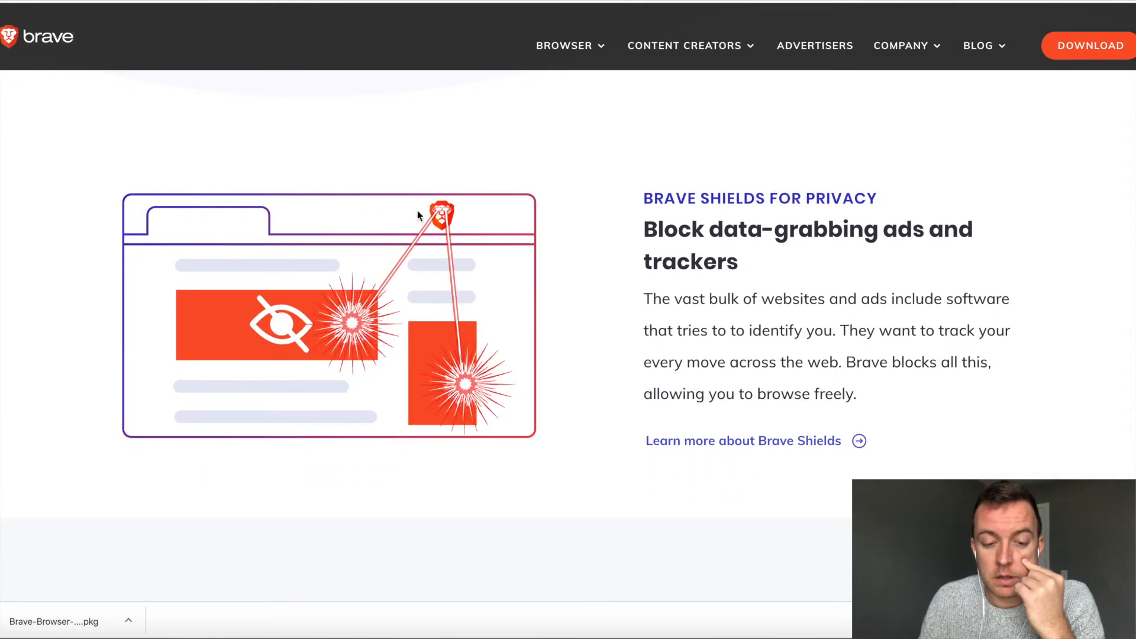
scroll(down, 3)
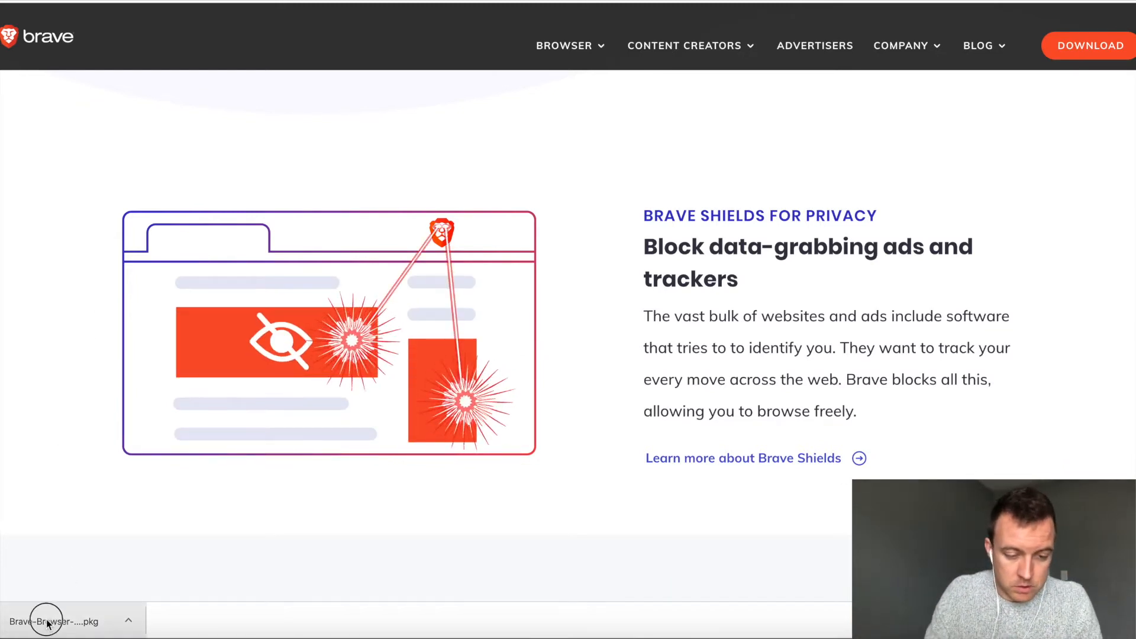
- Run the downloaded Brave .pkg installer and continue past its introduction
click(54, 621)
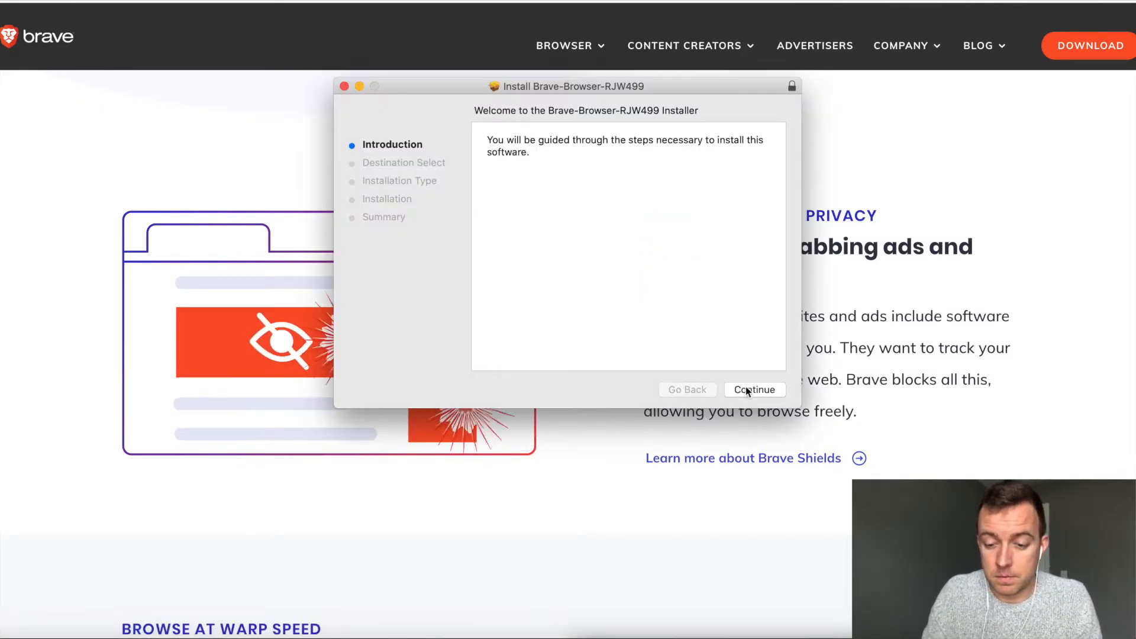
click(754, 389)
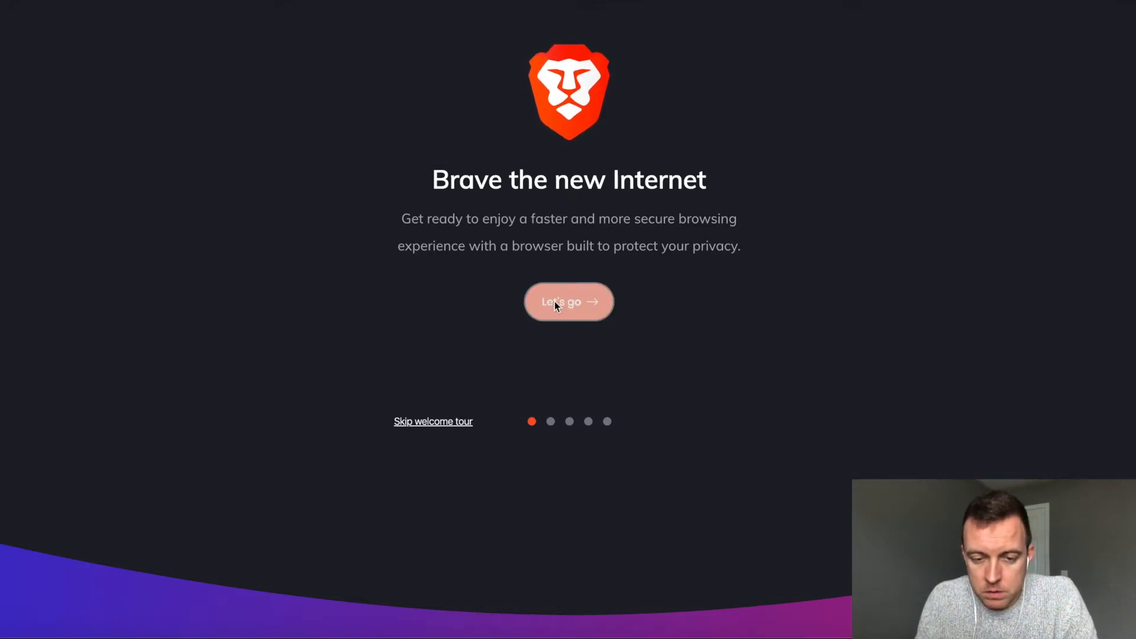
- Go through the welcome tour without importing bookmarks or choosing a default search engine
click(568, 302)
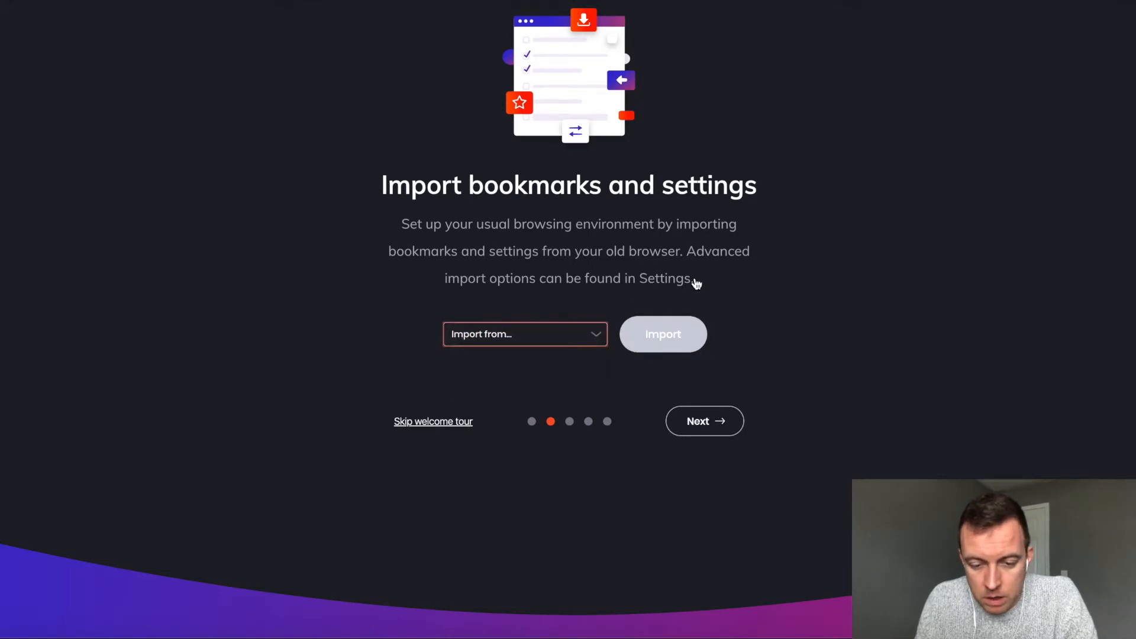
mouse_move(625, 301)
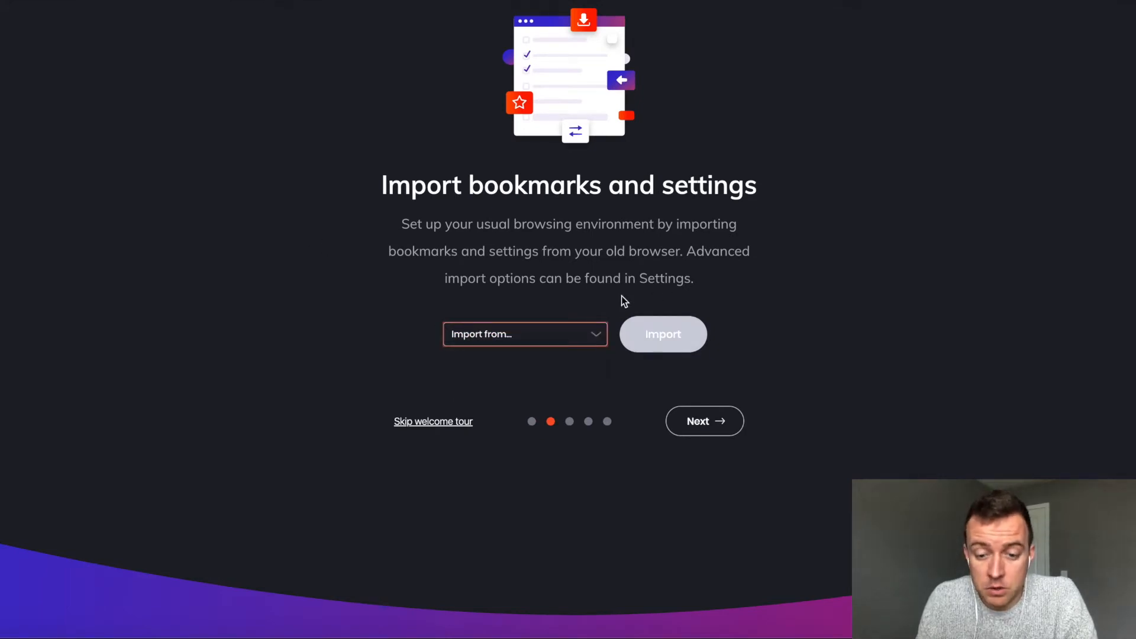
click(702, 422)
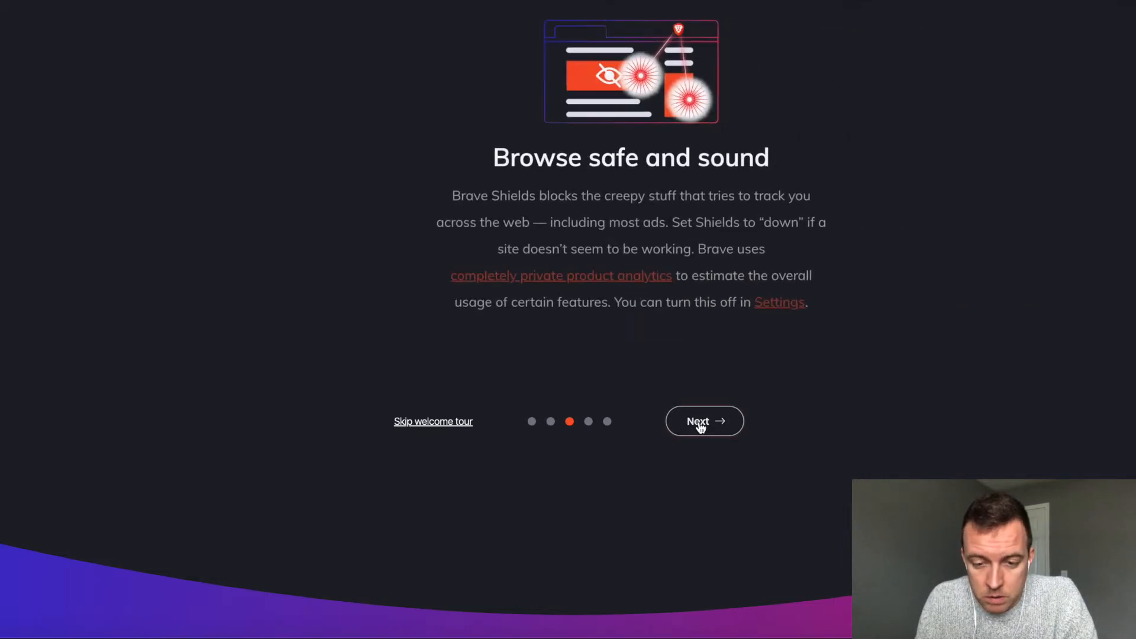
click(703, 421)
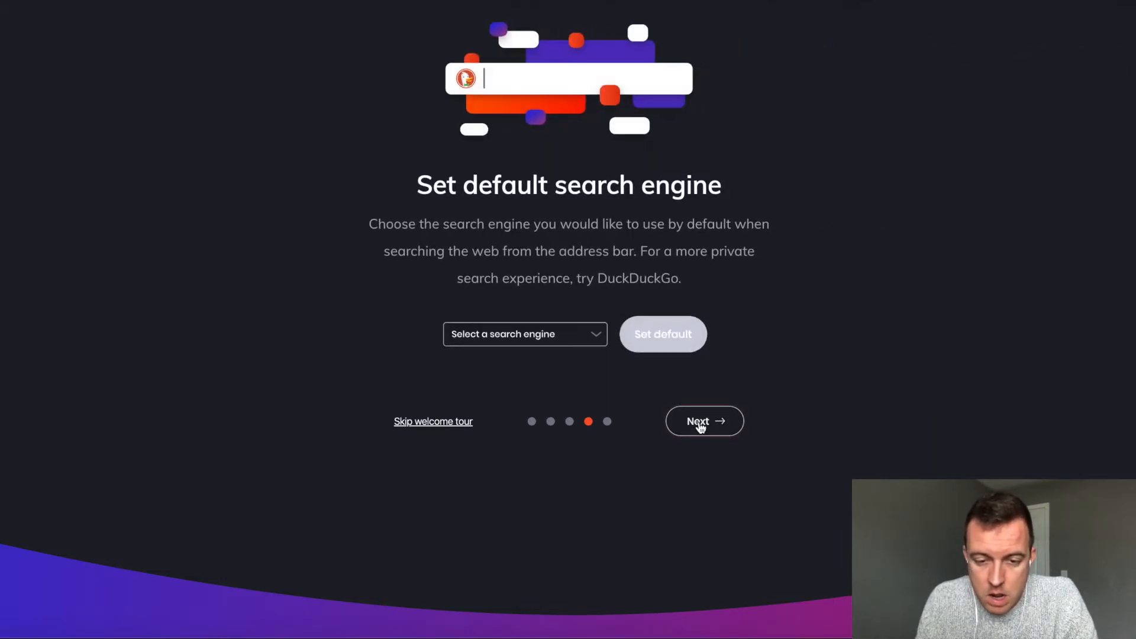
click(523, 334)
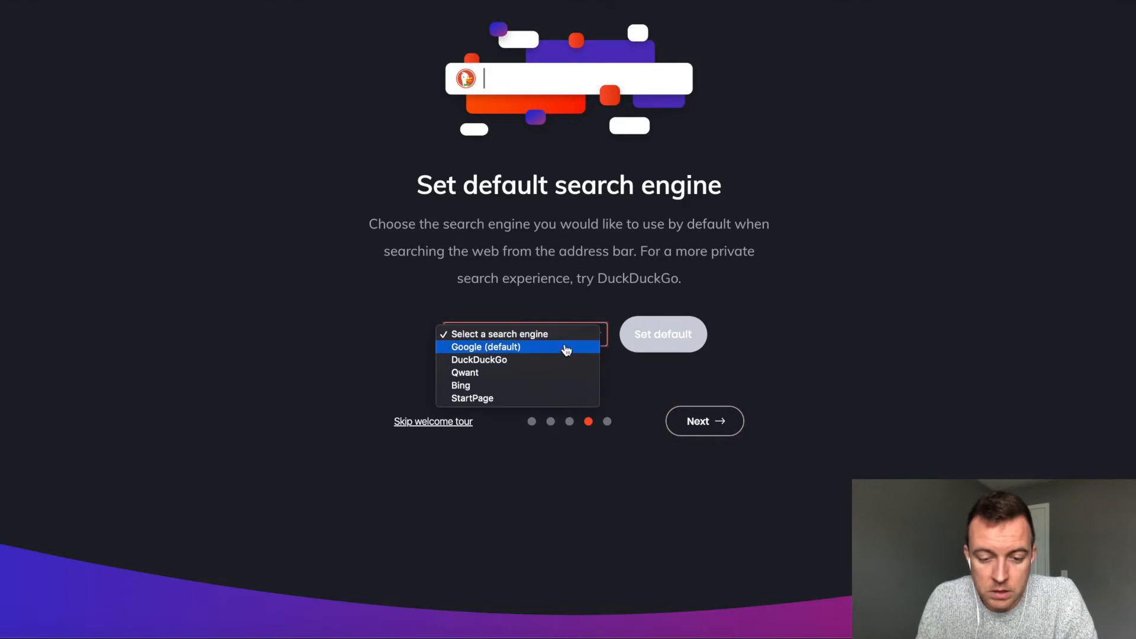
mouse_move(529, 385)
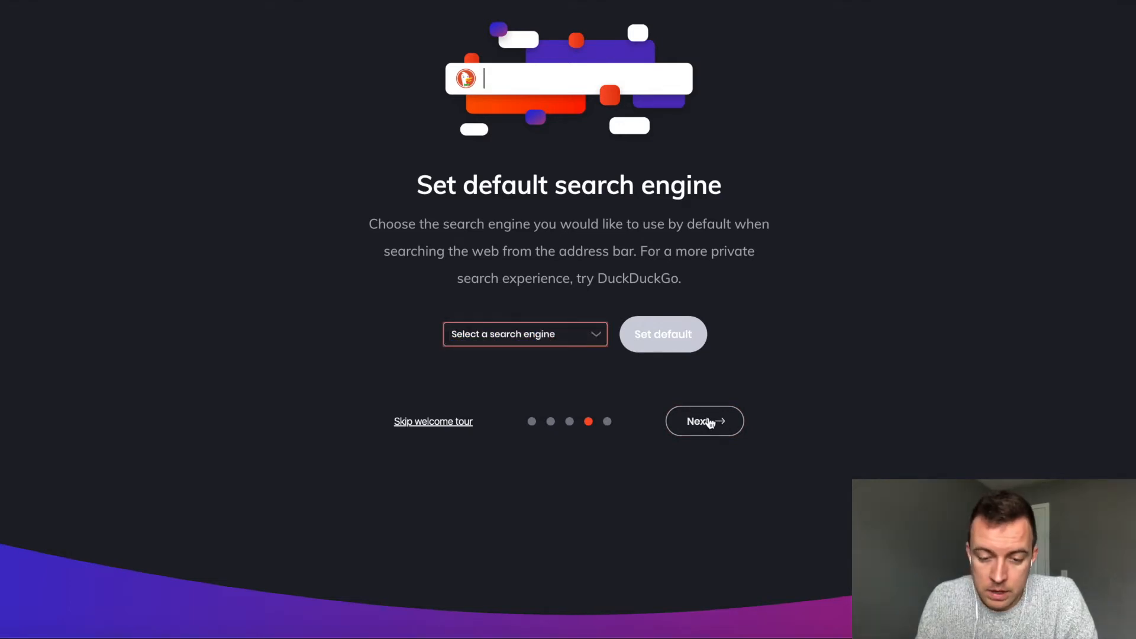
click(702, 421)
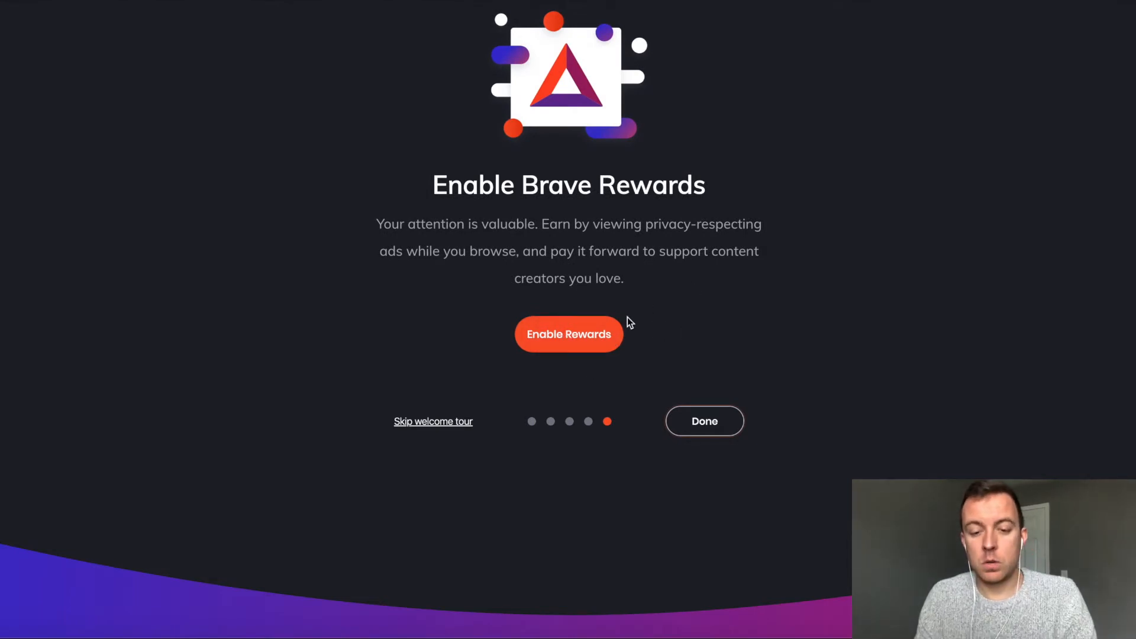
click(702, 421)
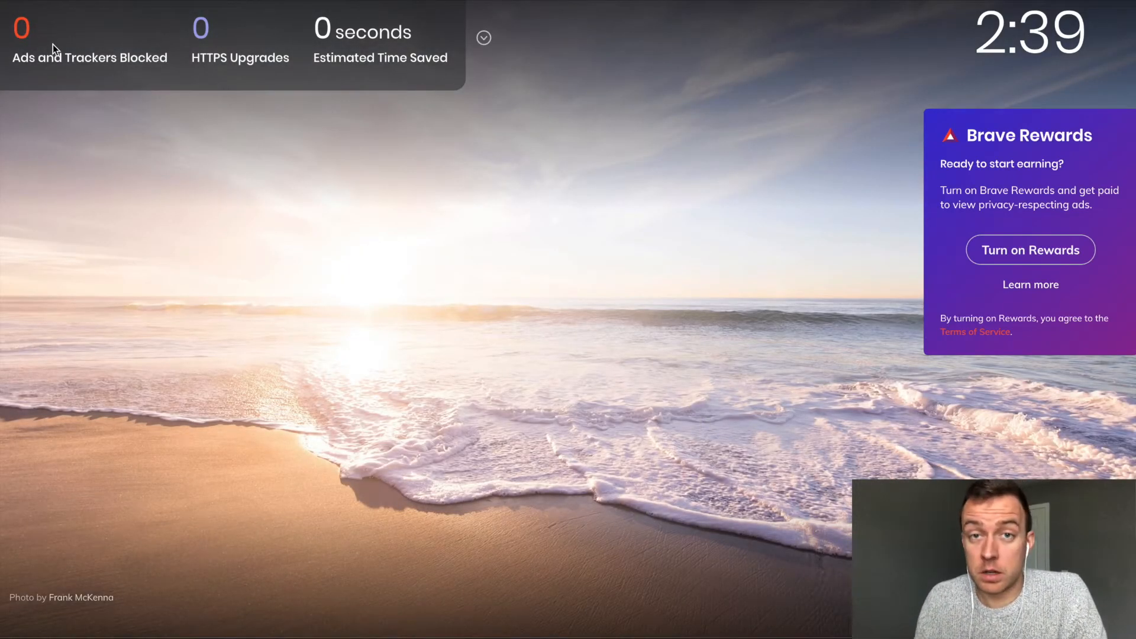
mouse_move(226, 50)
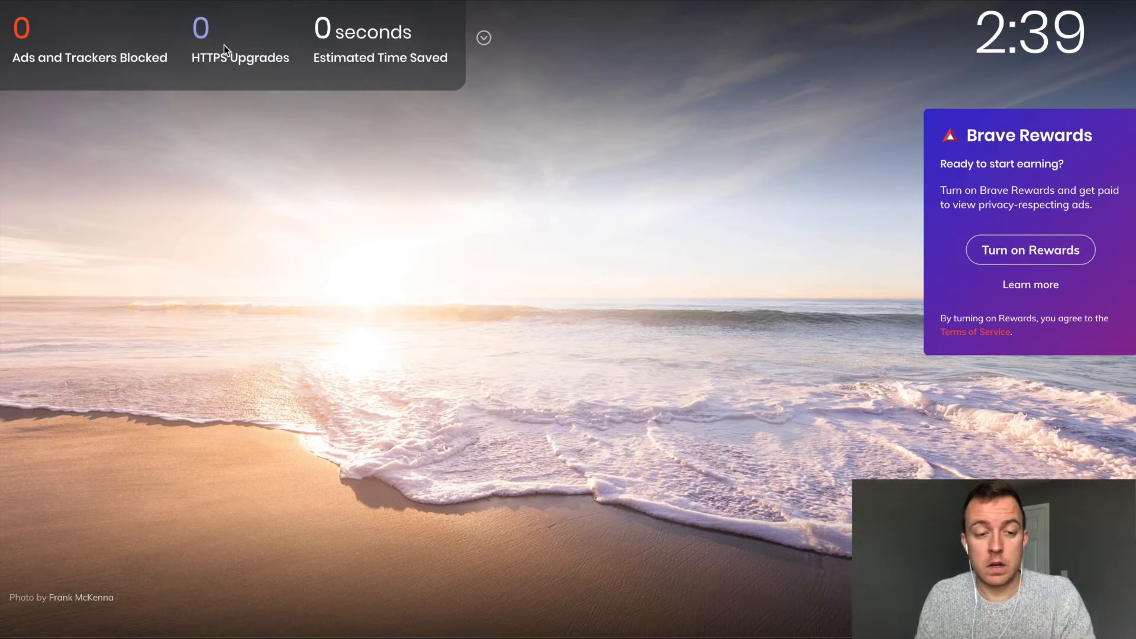
mouse_move(200, 40)
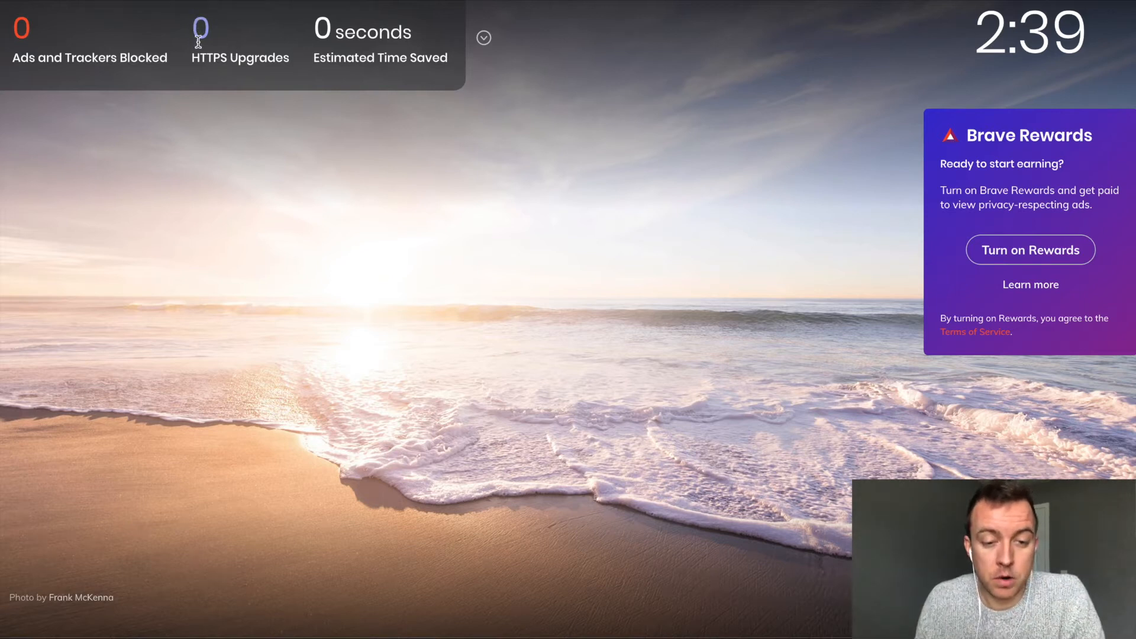
mouse_move(346, 56)
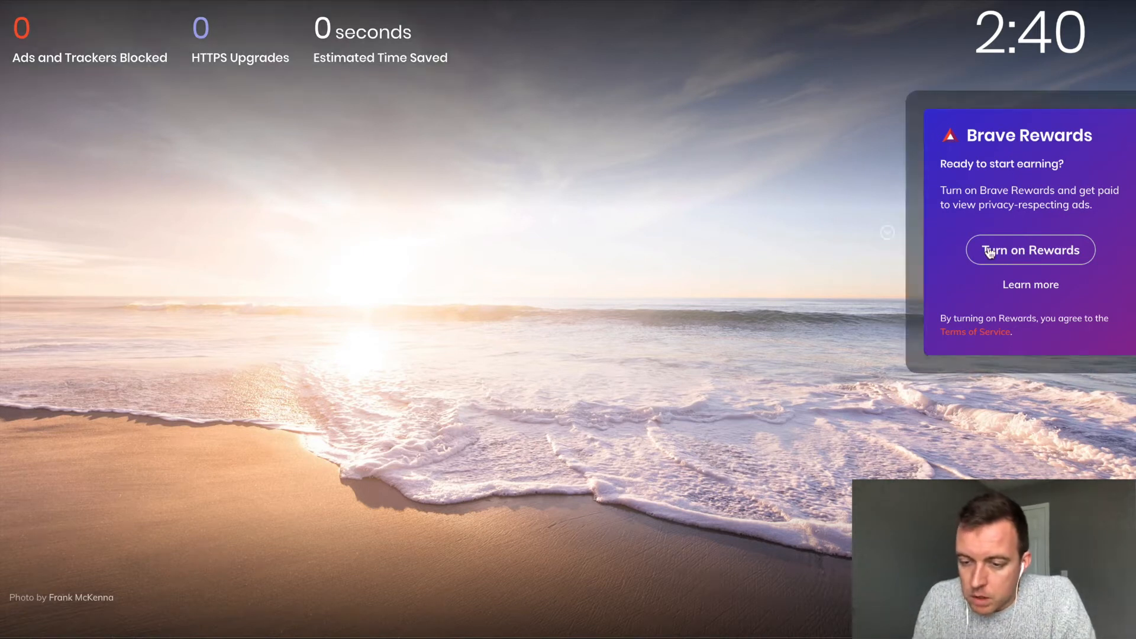
- Enable Brave Rewards and then Brave Ads from the new tab widget
click(1029, 250)
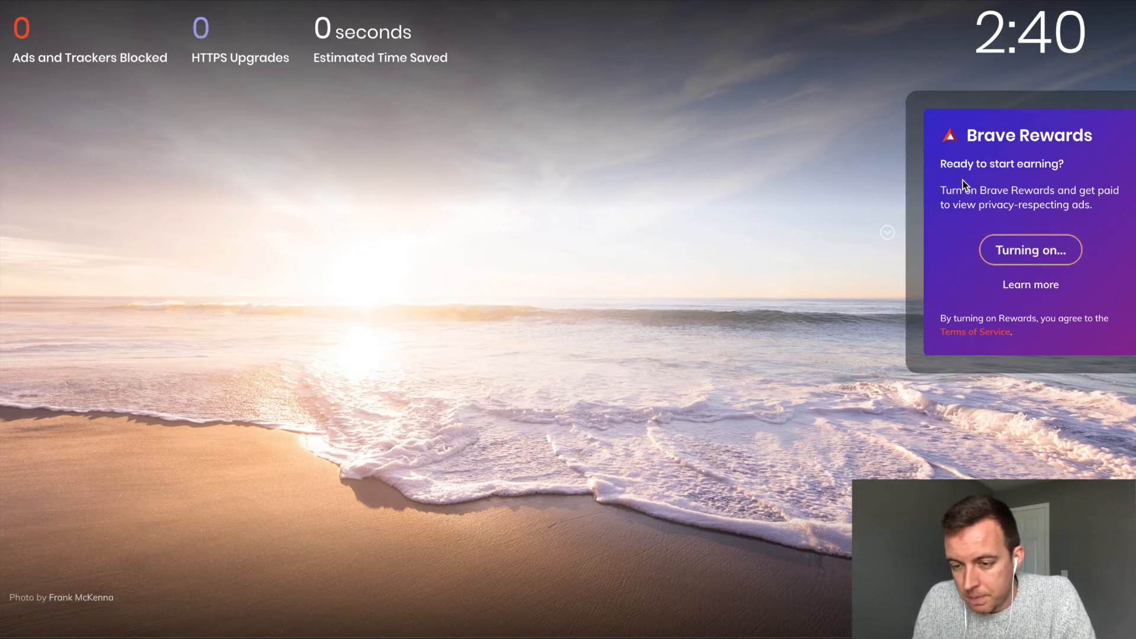
click(1029, 250)
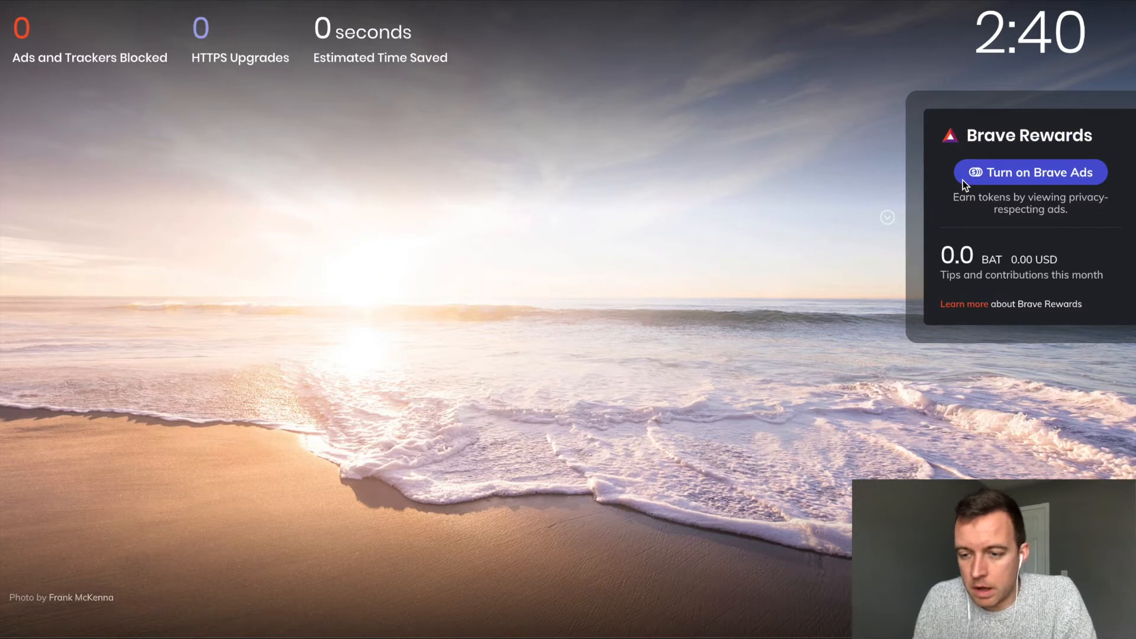
mouse_move(1006, 182)
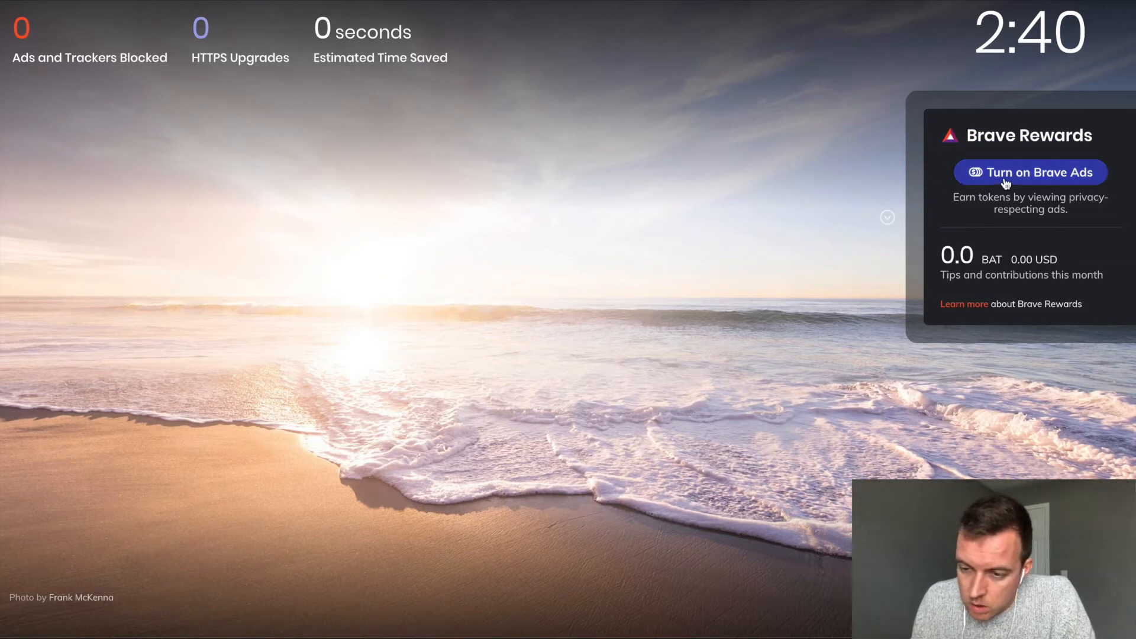
click(1029, 173)
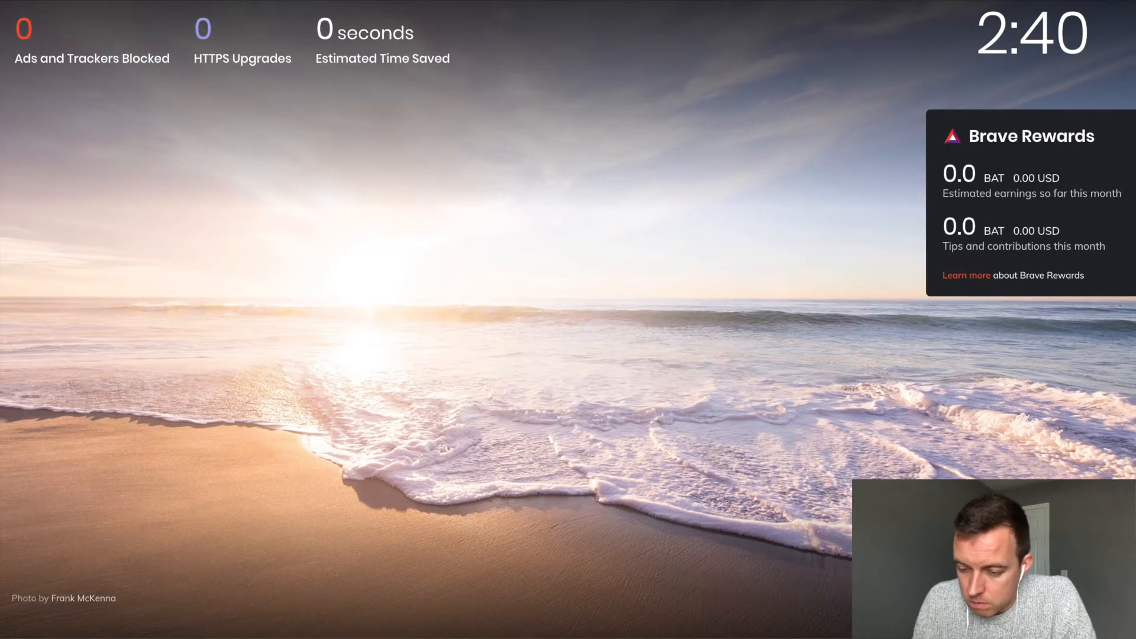
scroll(down, 3)
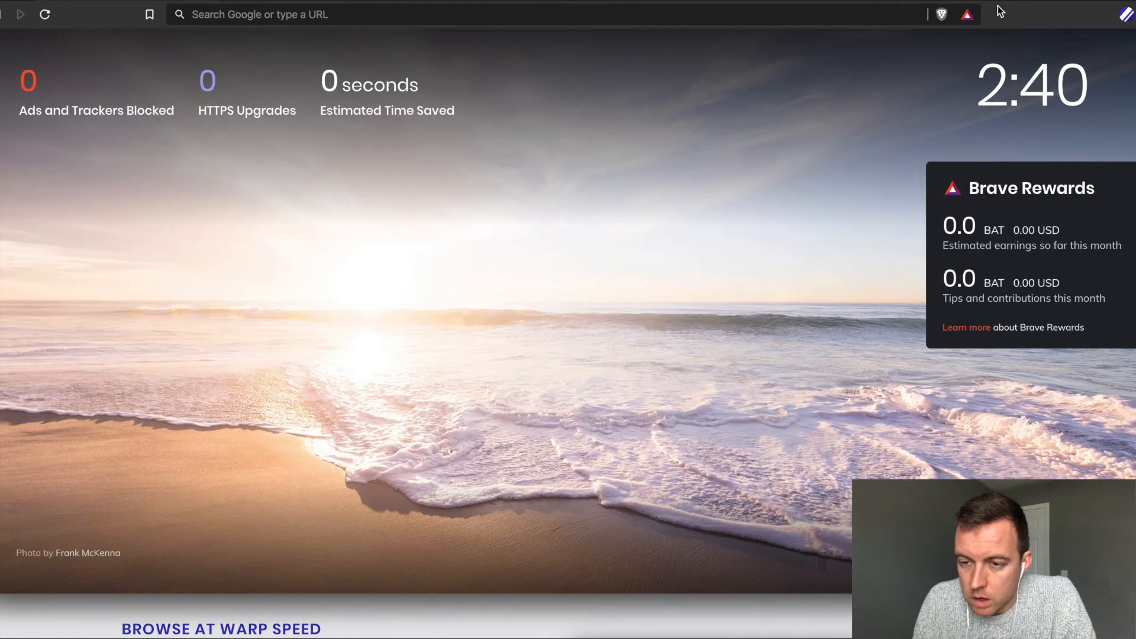
- Reach the brave://rewards page via the toolbar Rewards icon and Rewards Settings
click(967, 15)
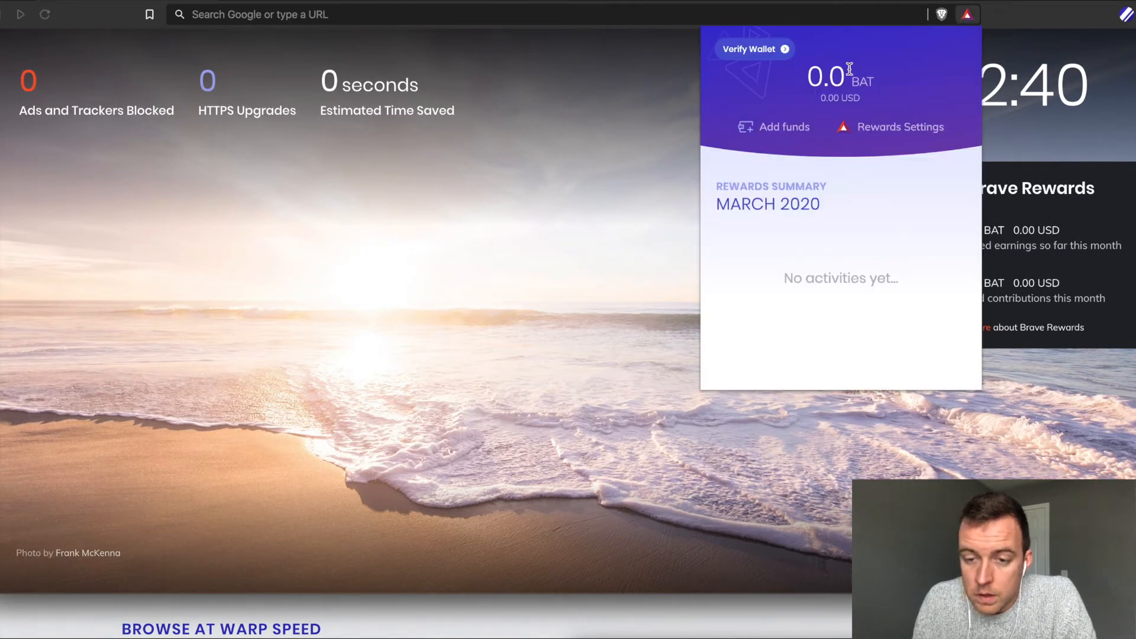
mouse_move(761, 54)
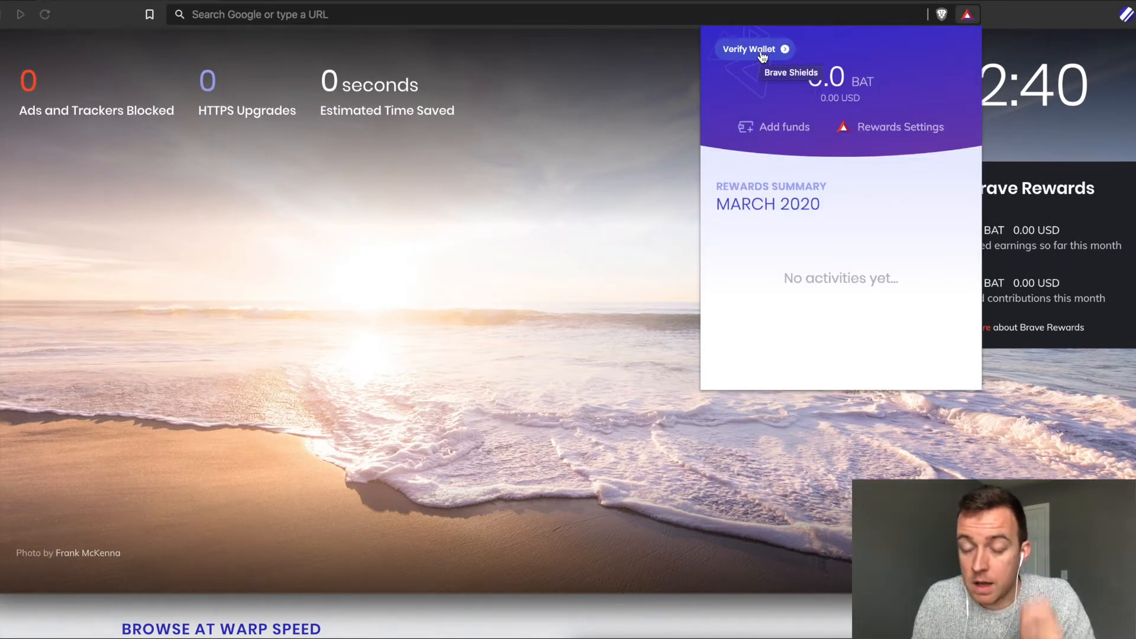
mouse_move(766, 135)
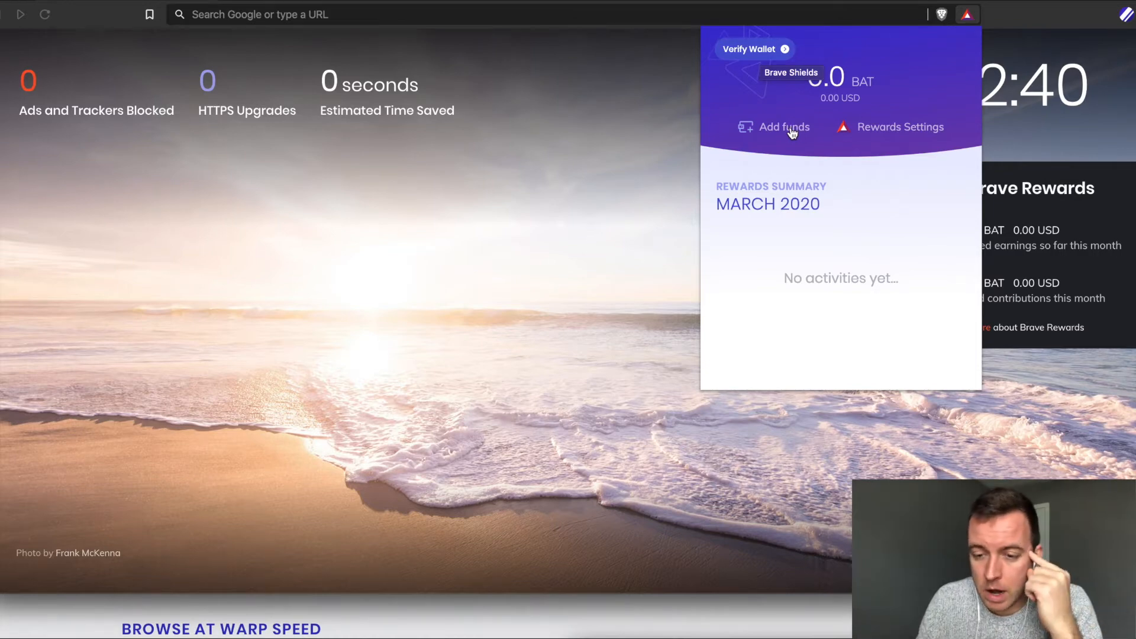
click(899, 127)
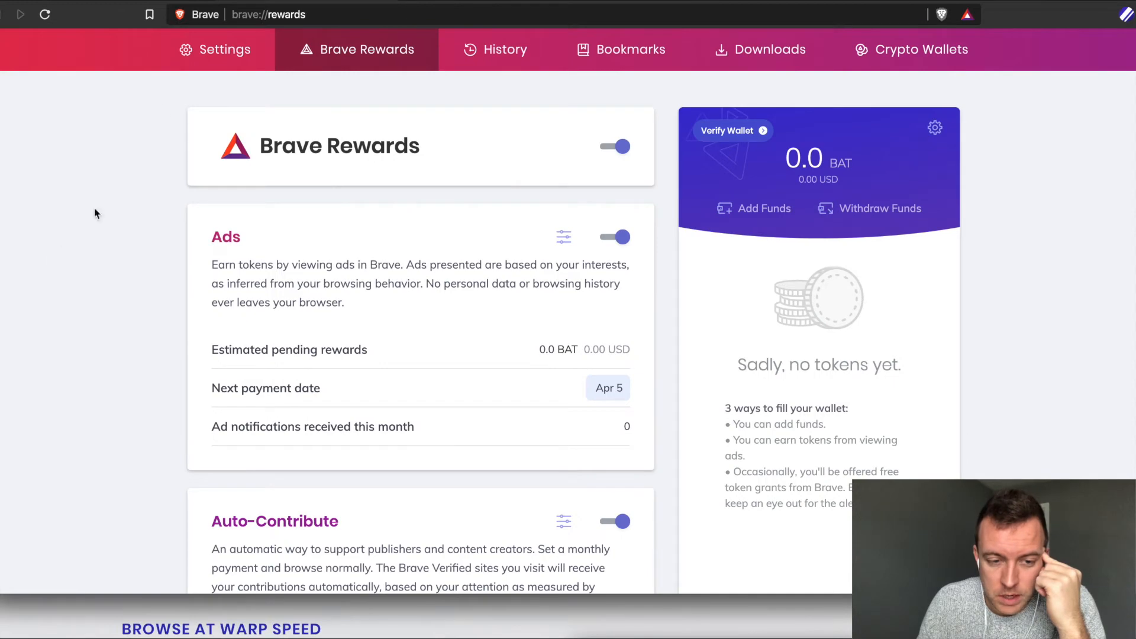
click(224, 50)
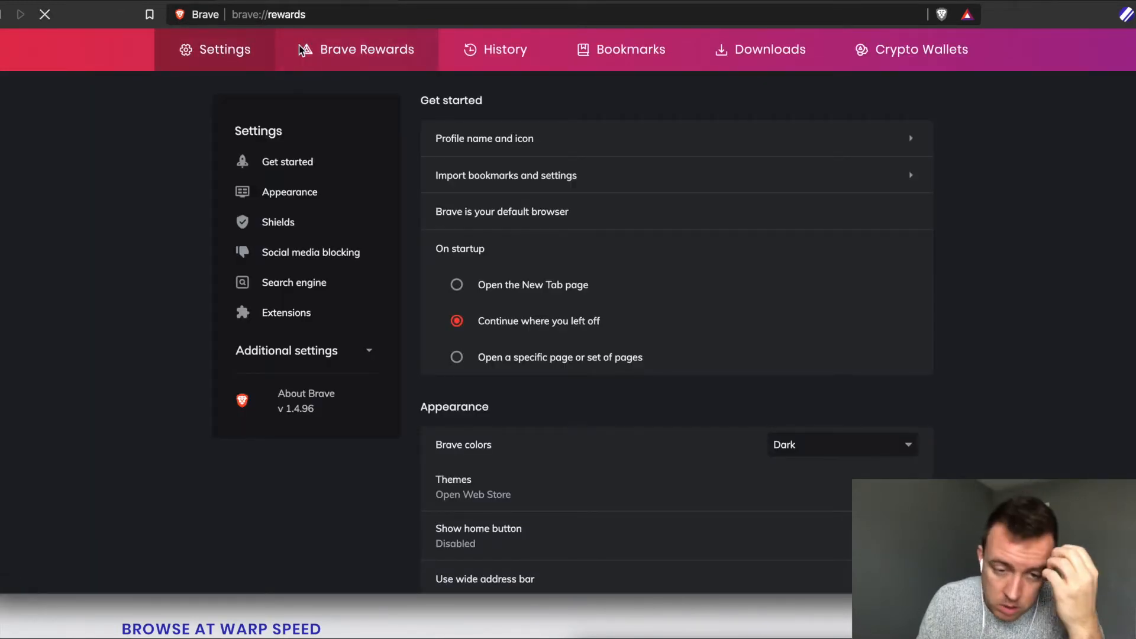
click(365, 50)
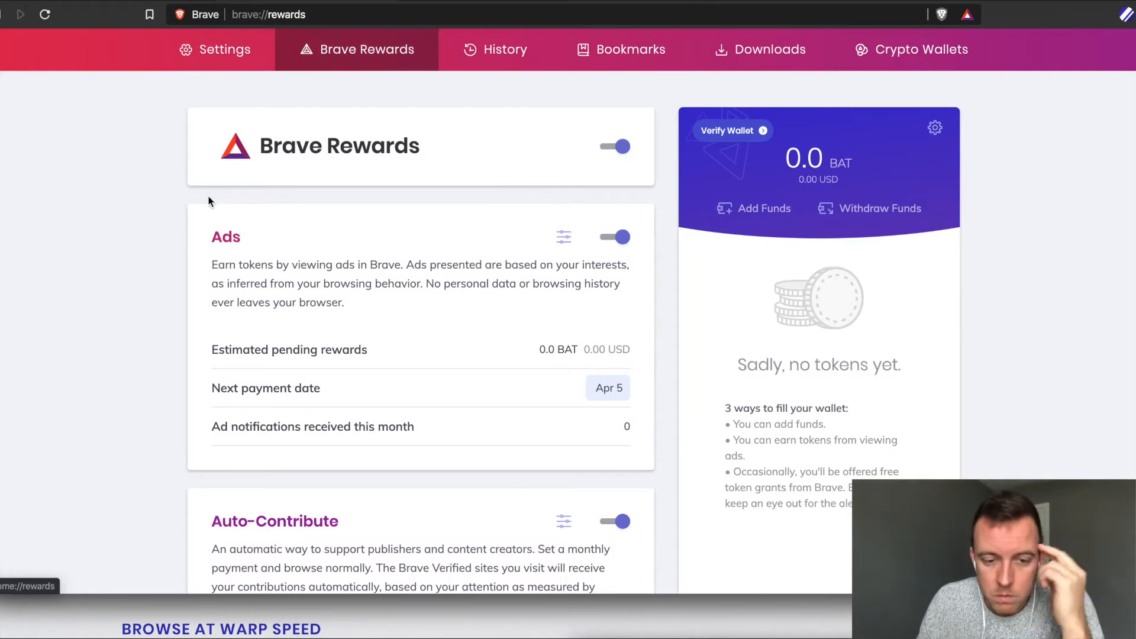
click(614, 146)
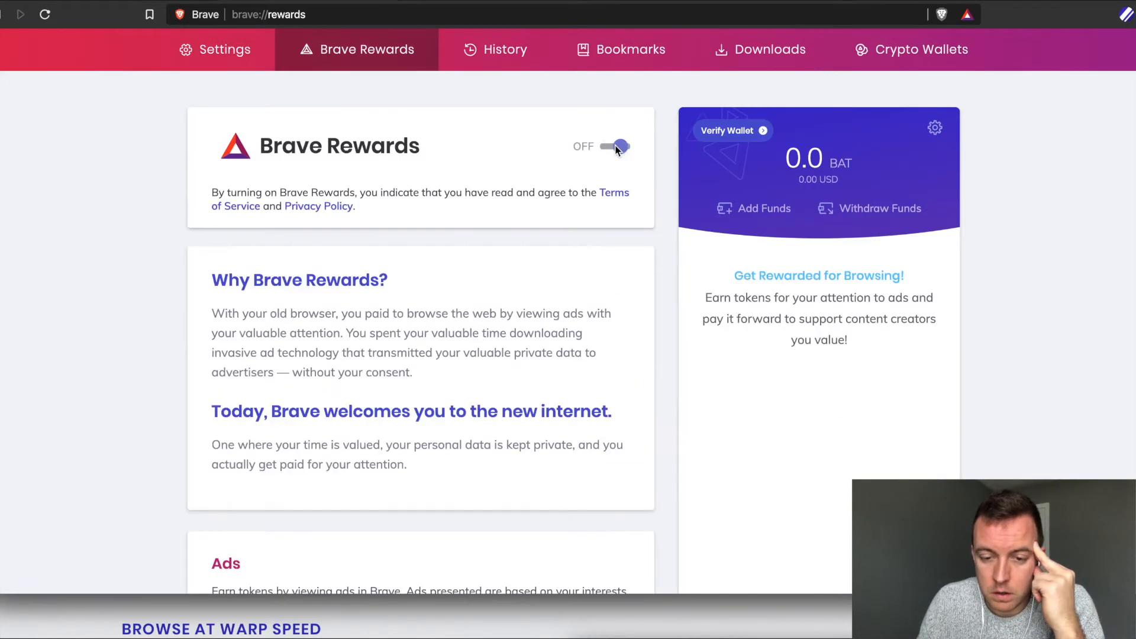
click(615, 146)
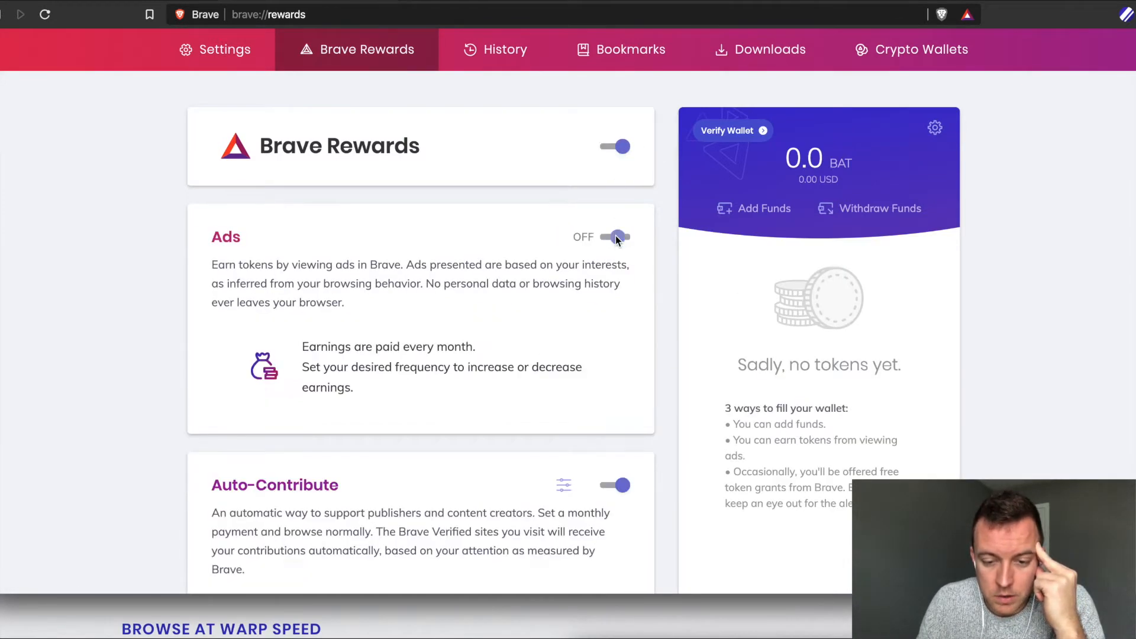
click(617, 237)
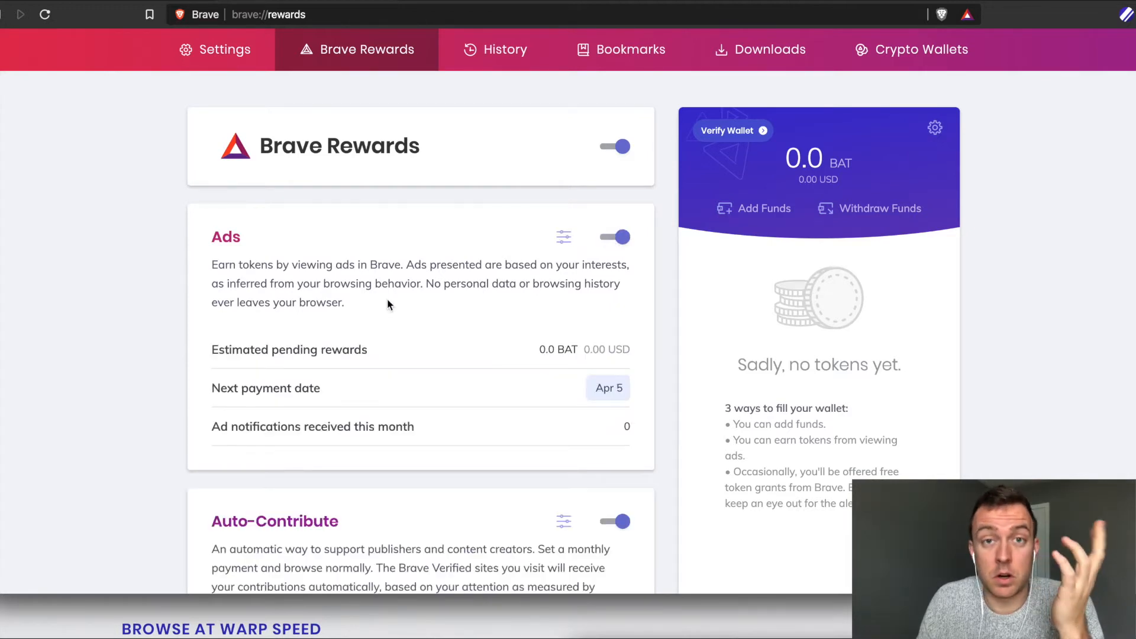
scroll(up, 3)
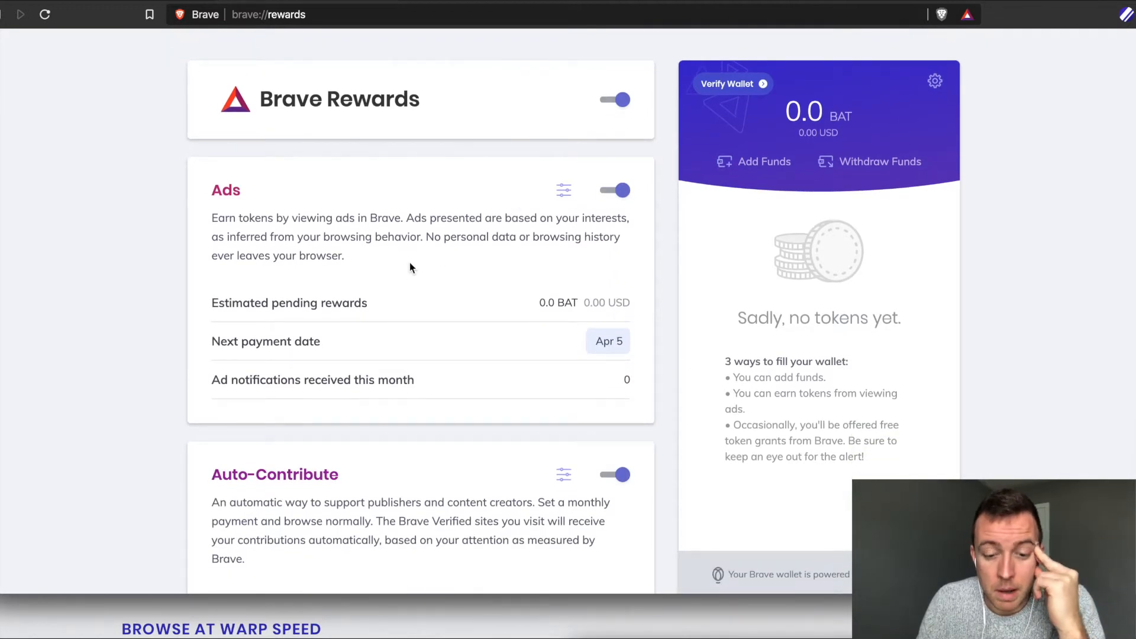
scroll(down, 3)
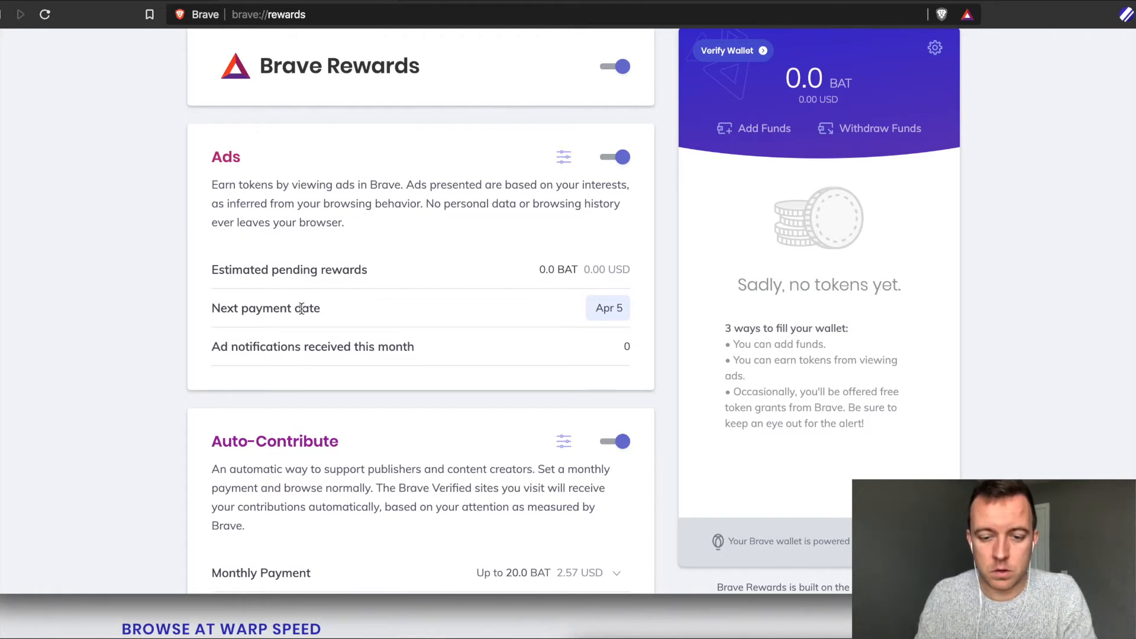
mouse_move(385, 291)
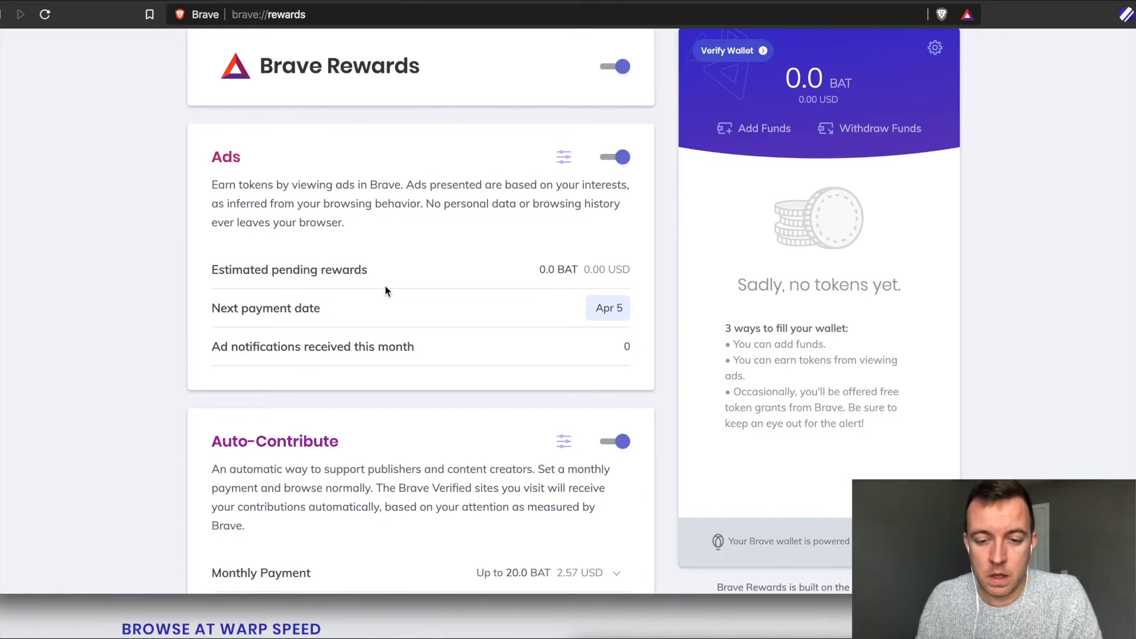
mouse_move(563, 157)
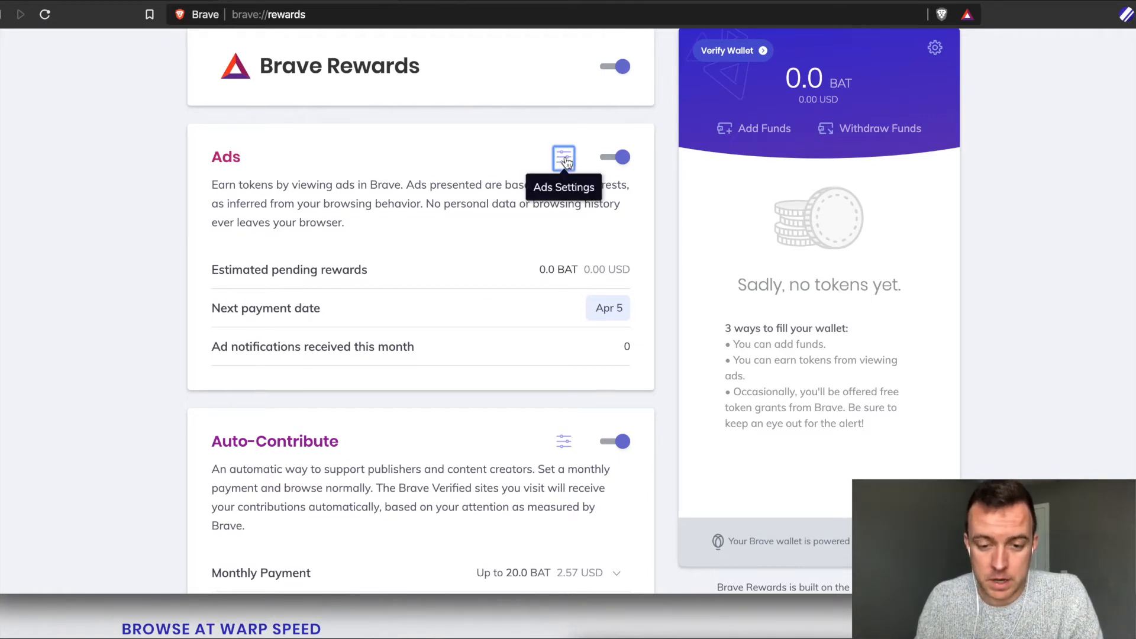
- Set the maximum number of ads displayed to 5 ads per hour in Ads settings
click(564, 157)
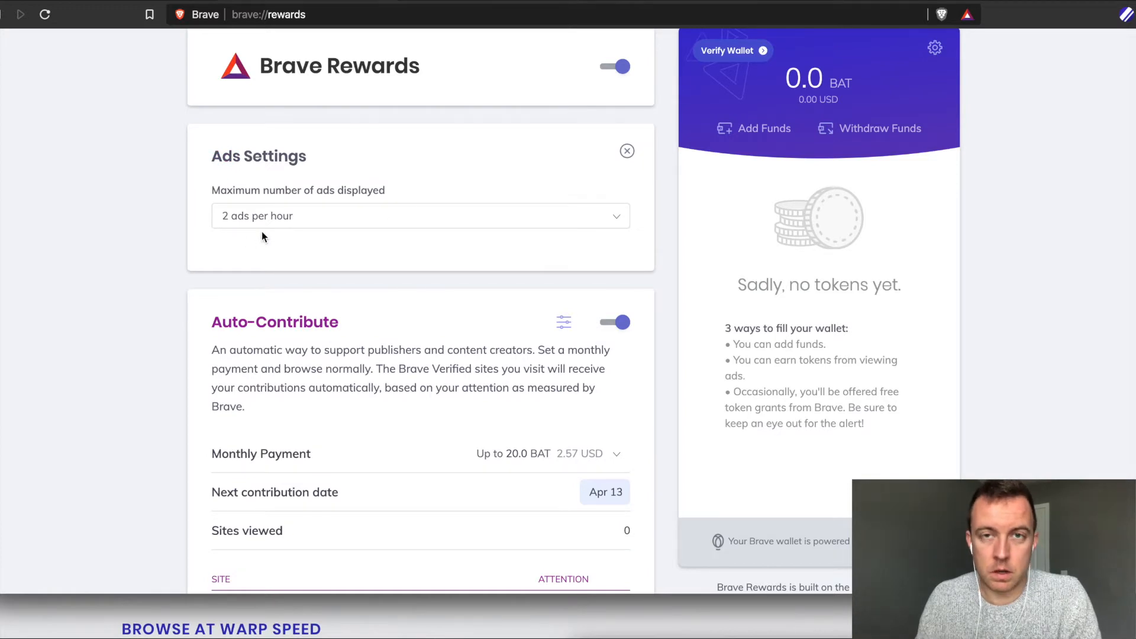
click(420, 215)
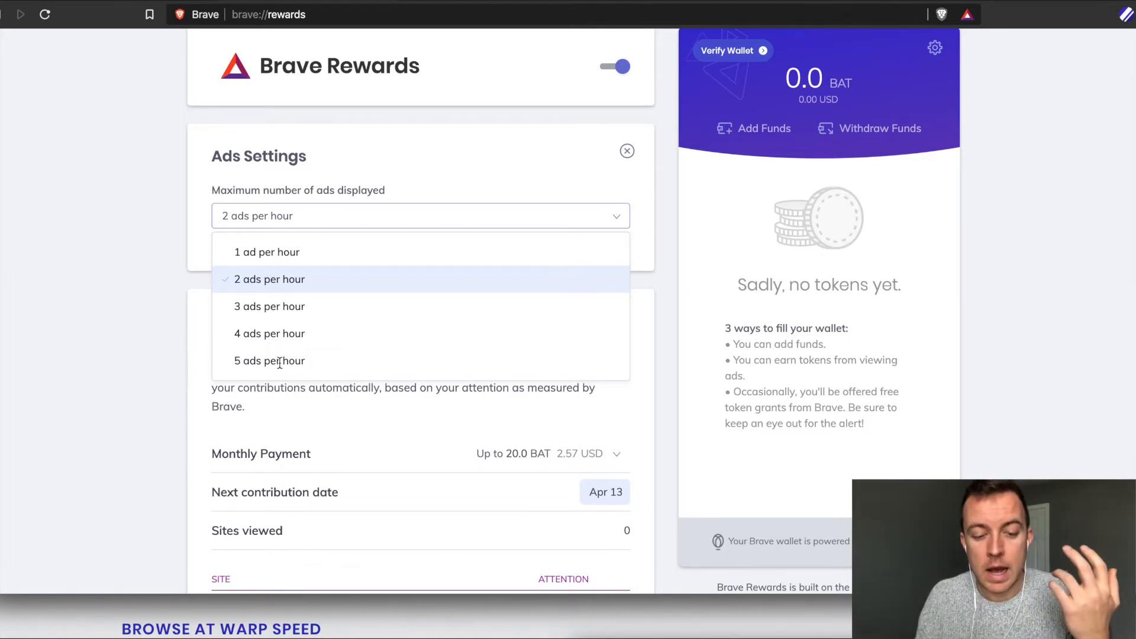
click(627, 150)
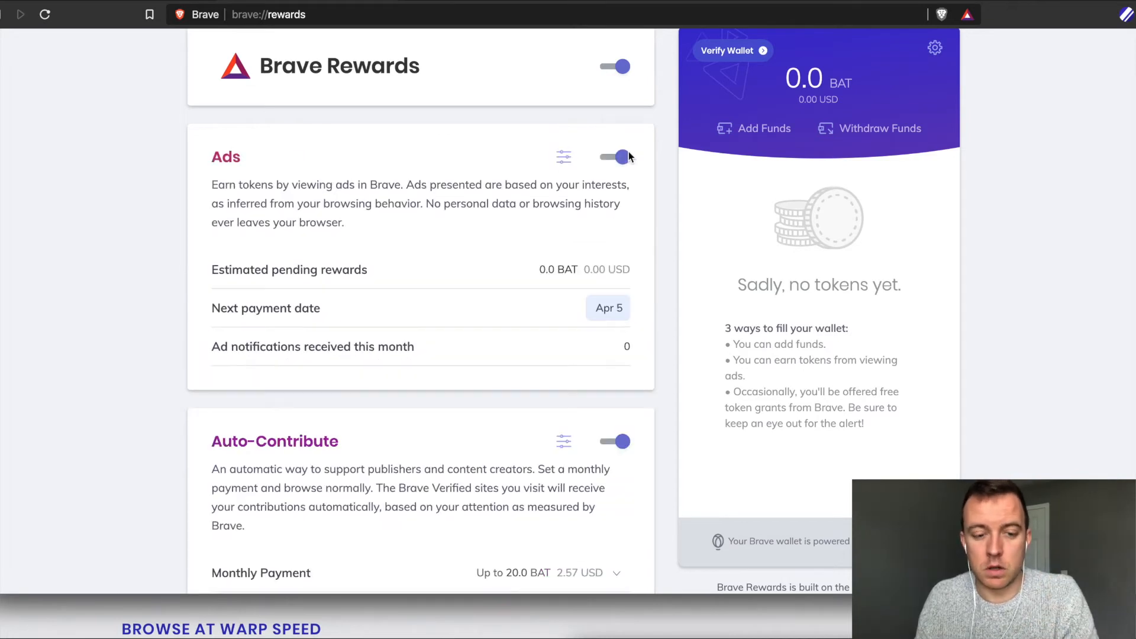
- Switch Auto-Contribute off in the Rewards page
scroll(down, 3)
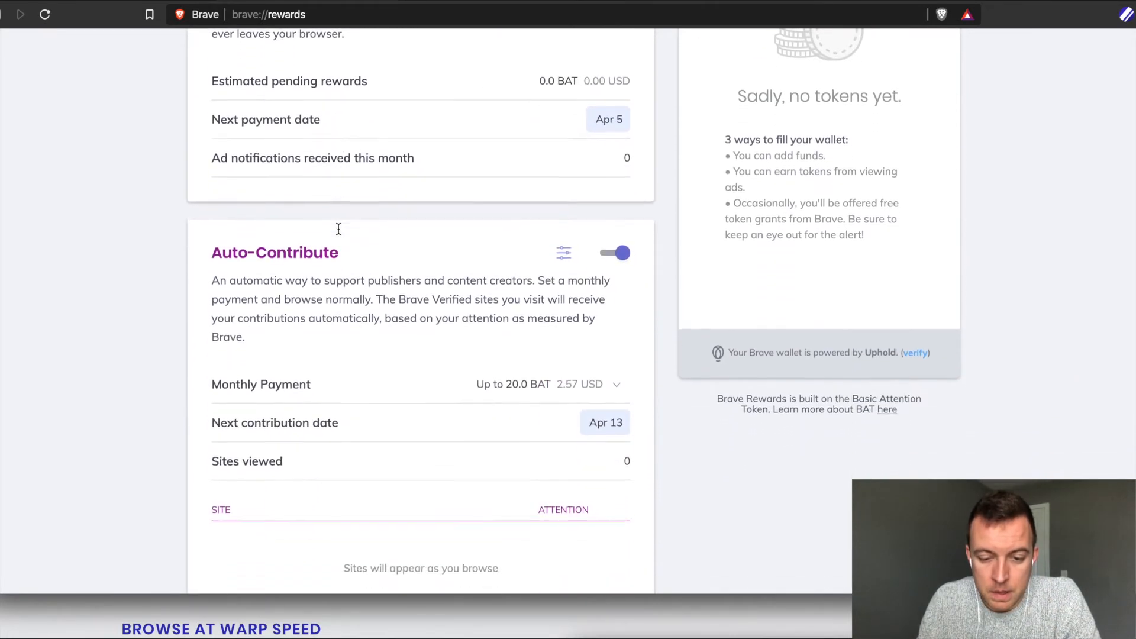
scroll(down, 3)
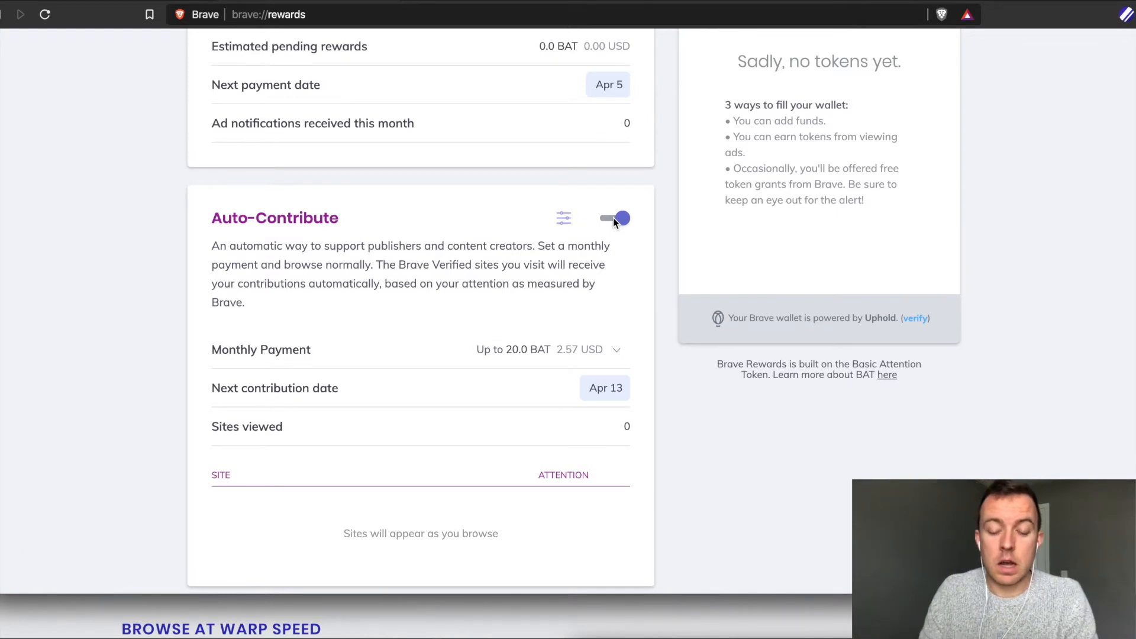
click(615, 218)
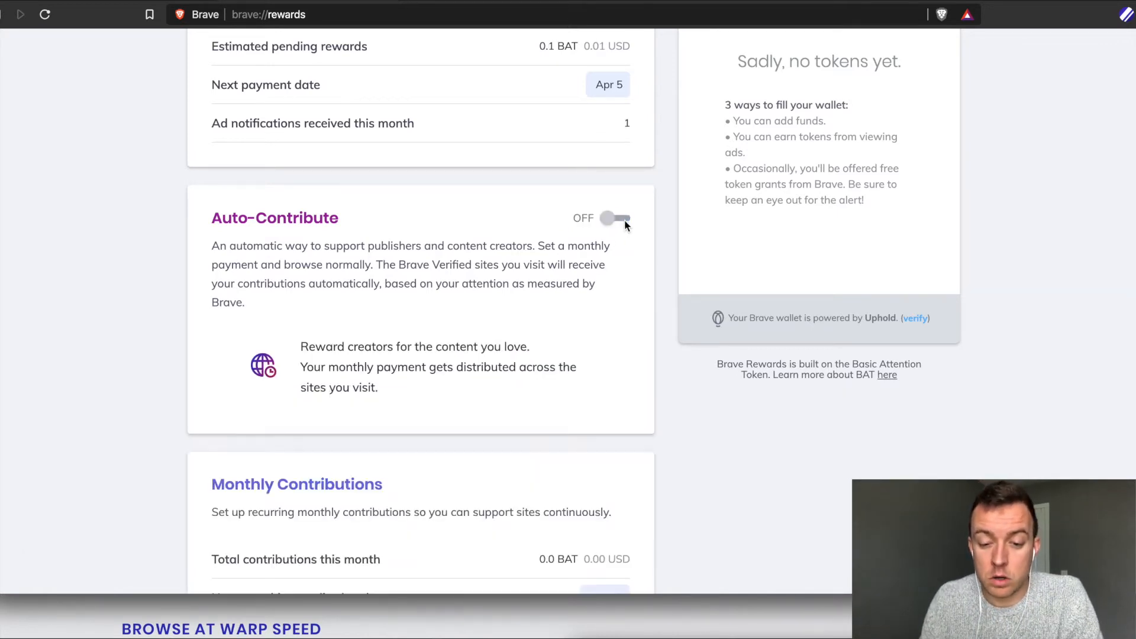
scroll(down, 3)
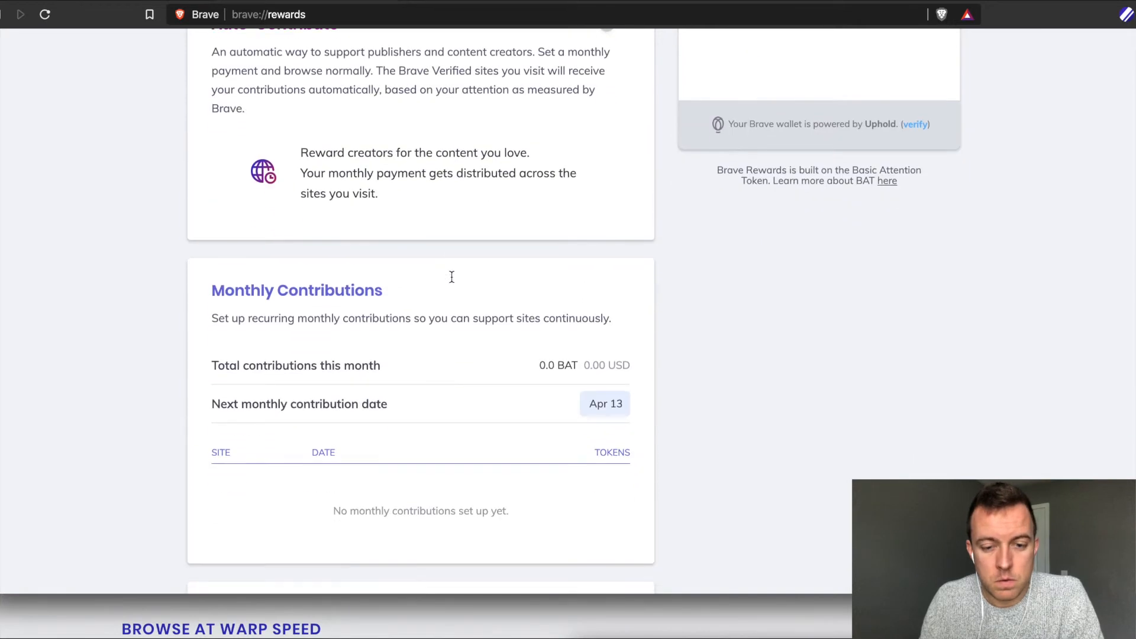
scroll(up, 3)
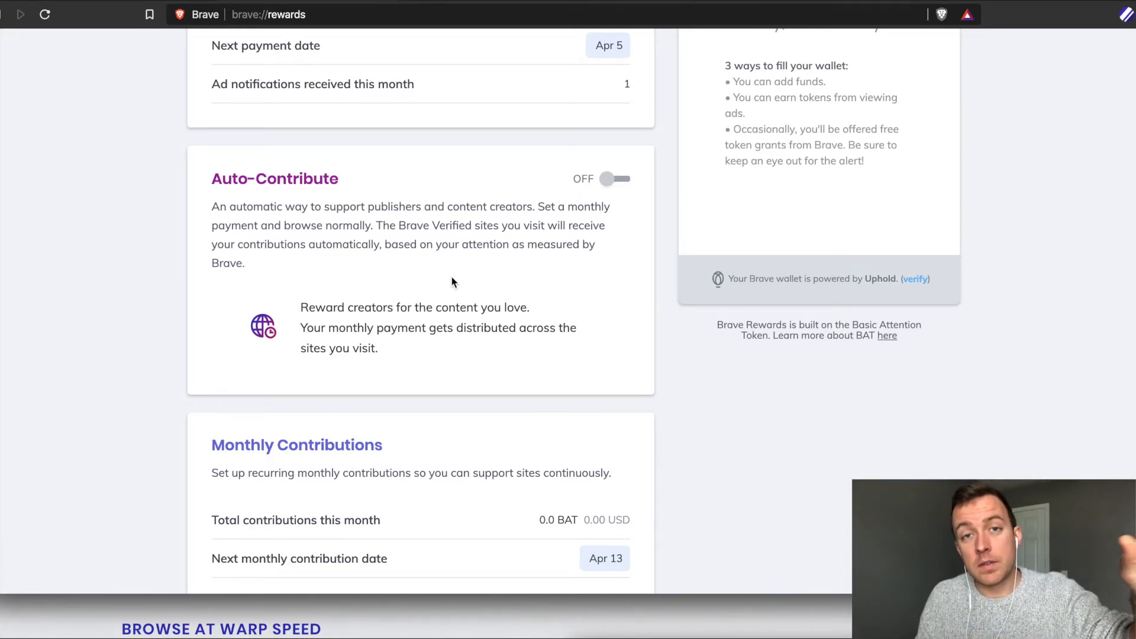
mouse_move(618, 190)
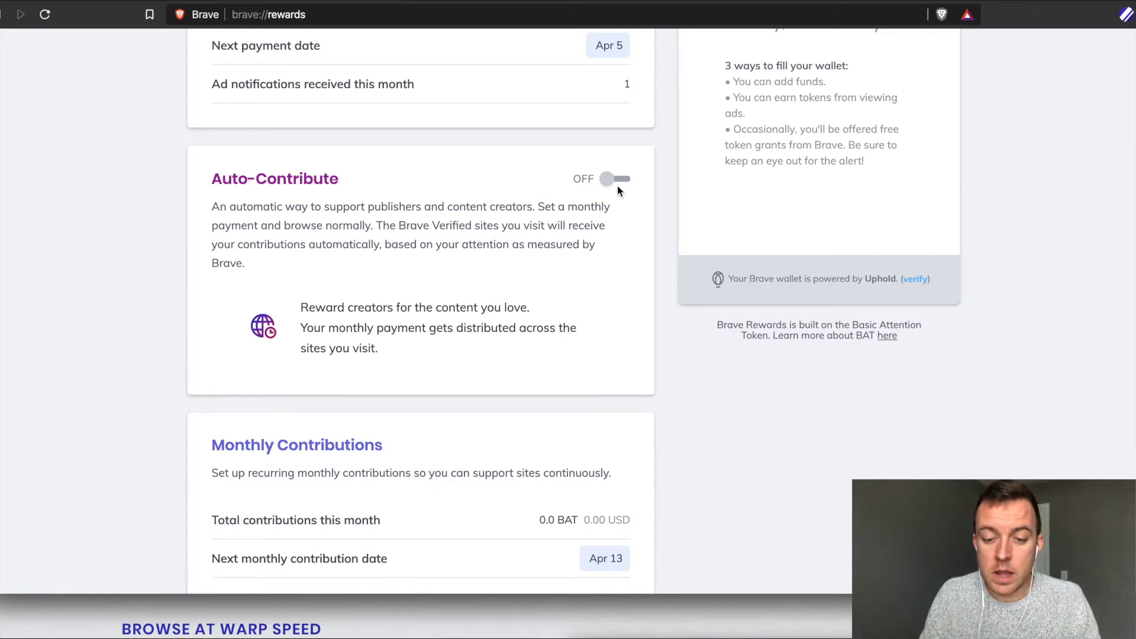
- Briefly enable Auto-Contribute to preview its Monthly Payment settings, ending back at the page top
click(614, 179)
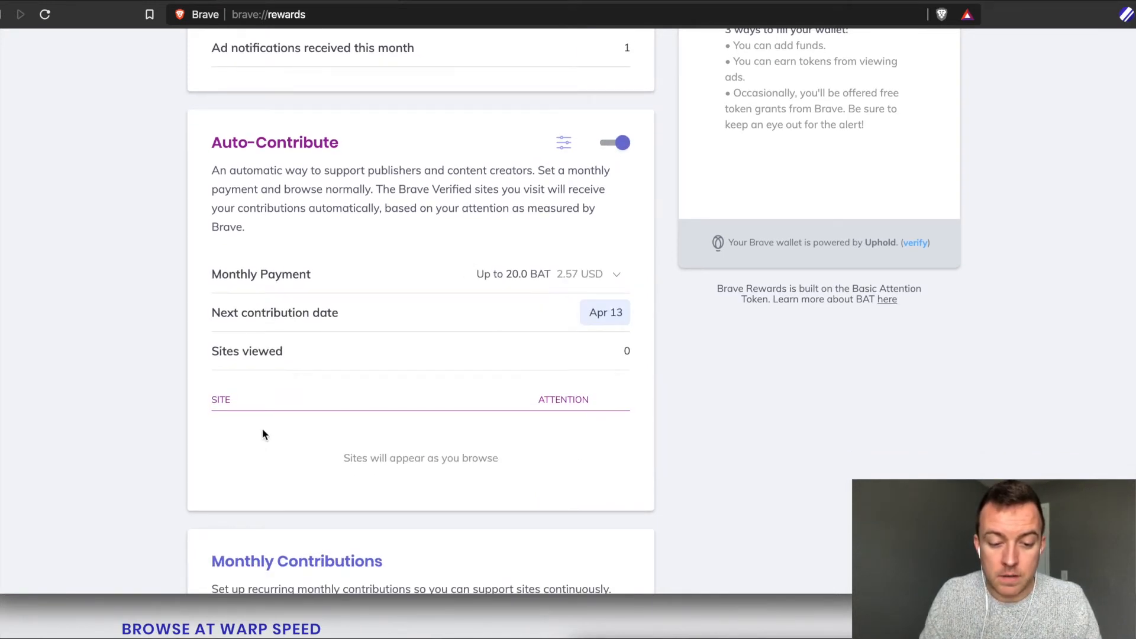
mouse_move(484, 424)
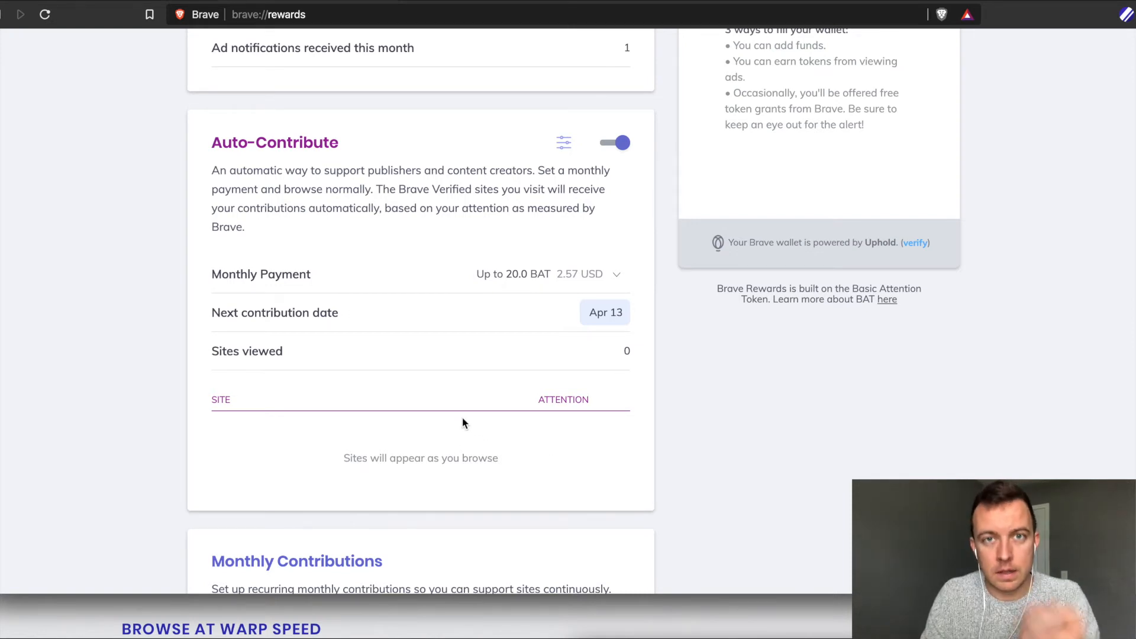
mouse_move(627, 154)
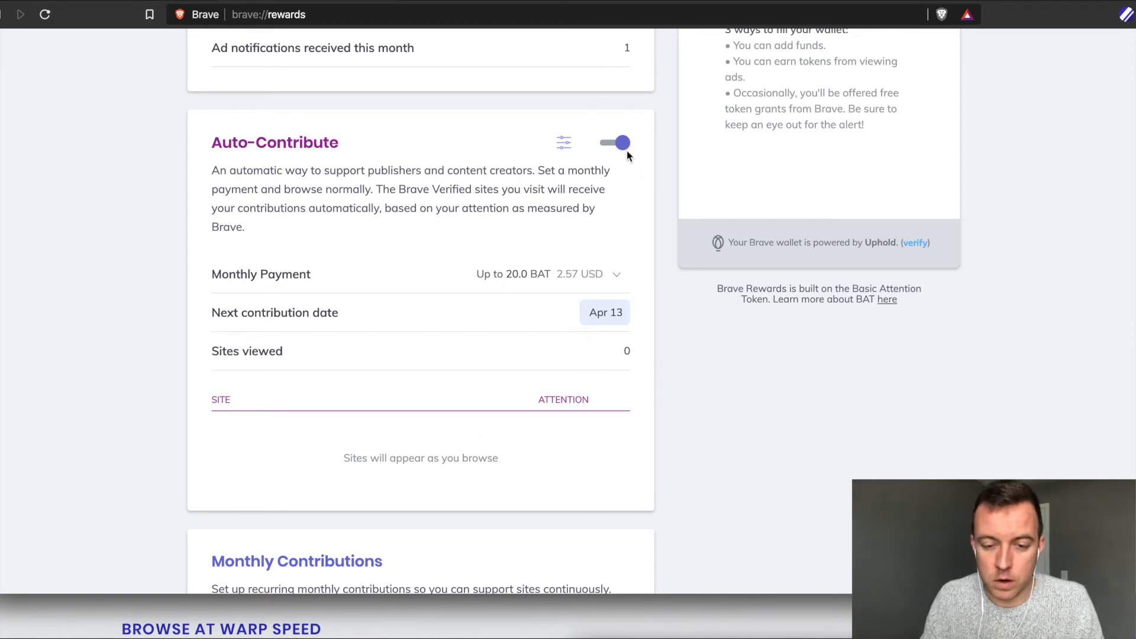
scroll(down, 3)
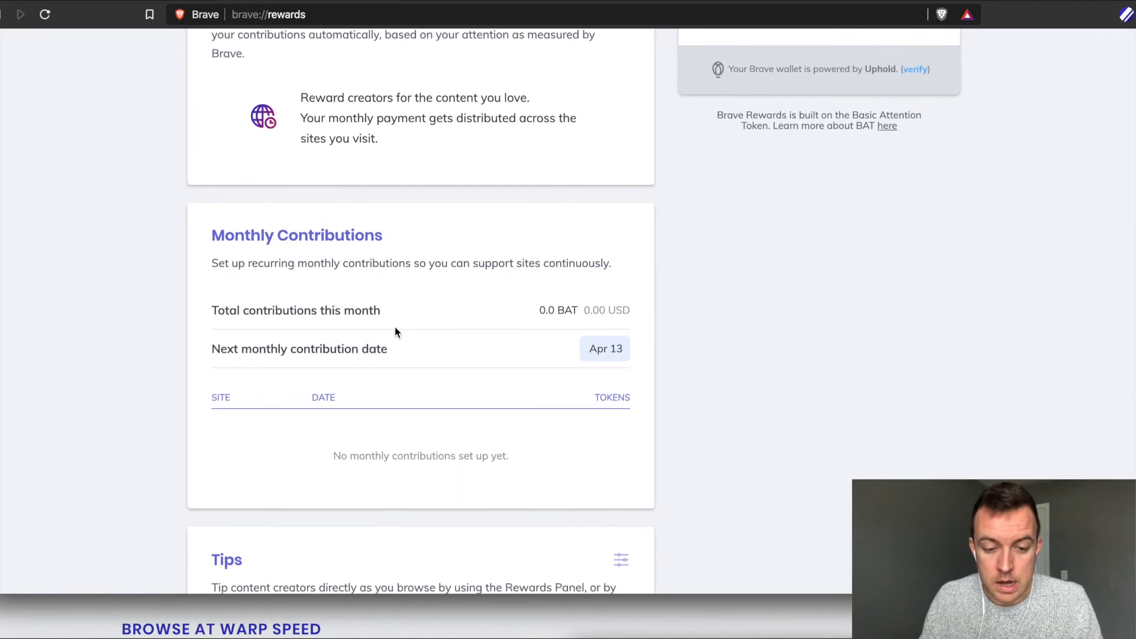
scroll(down, 3)
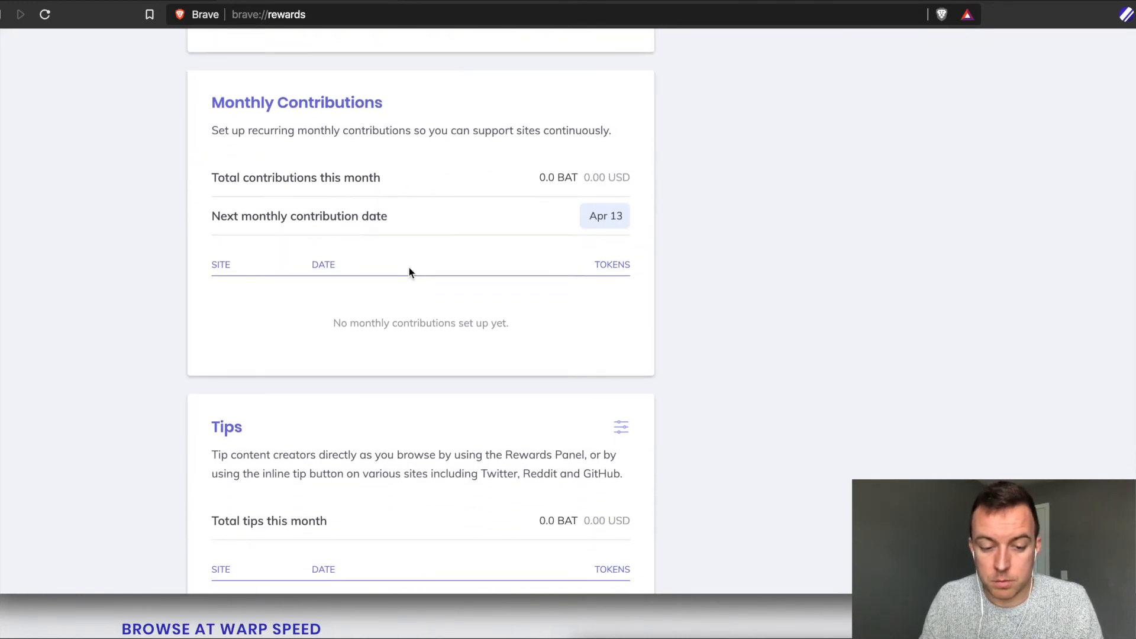
scroll(up, 3)
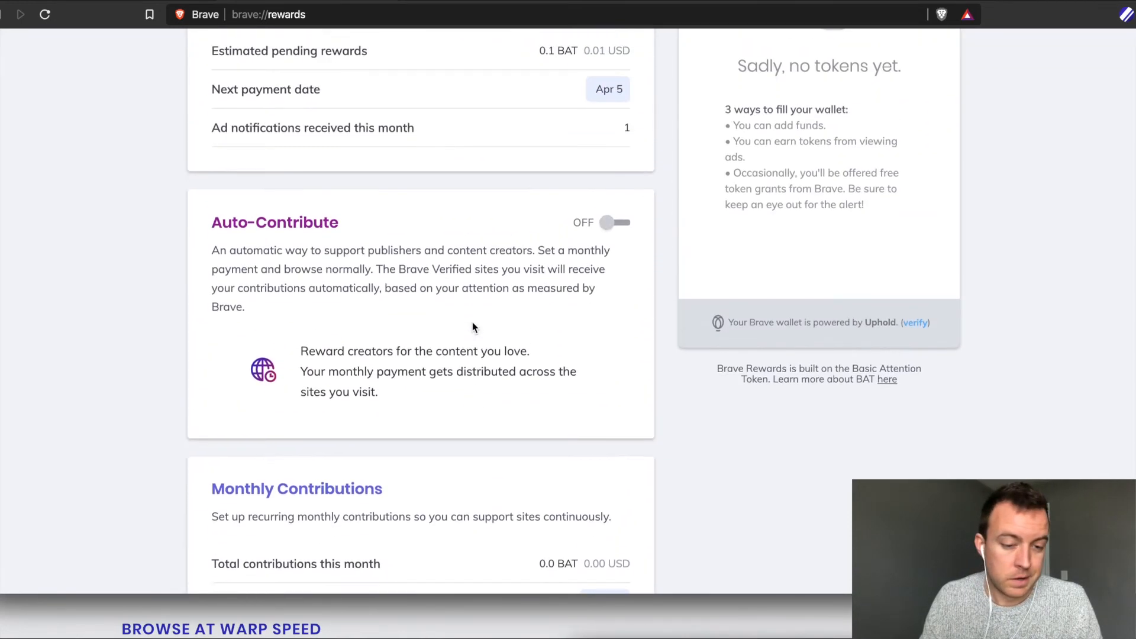
scroll(up, 3)
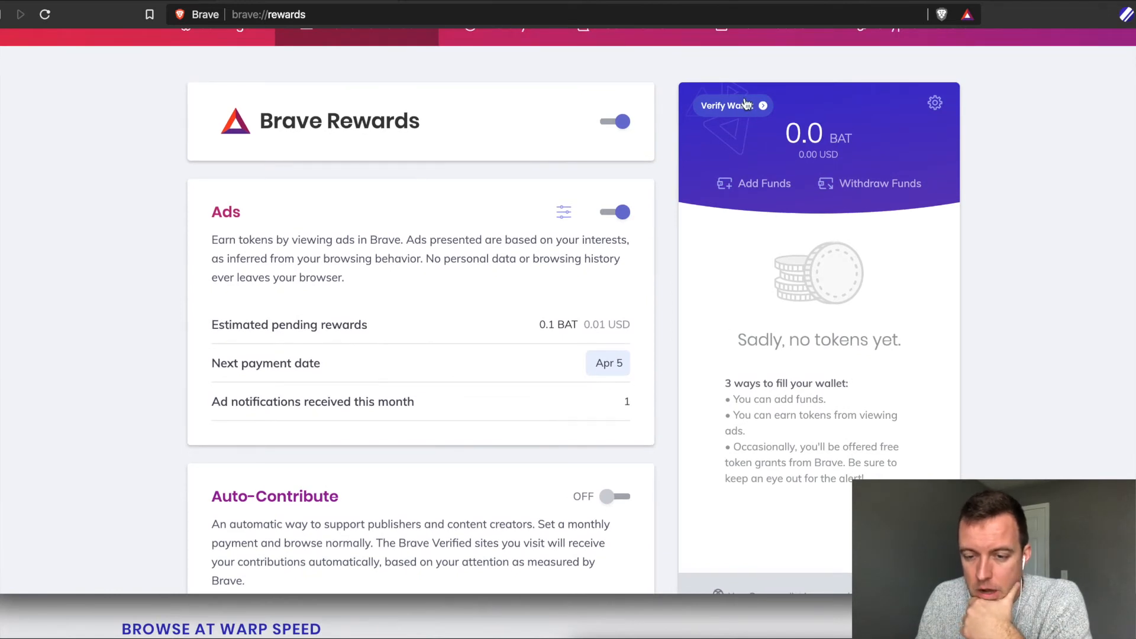
mouse_move(761, 388)
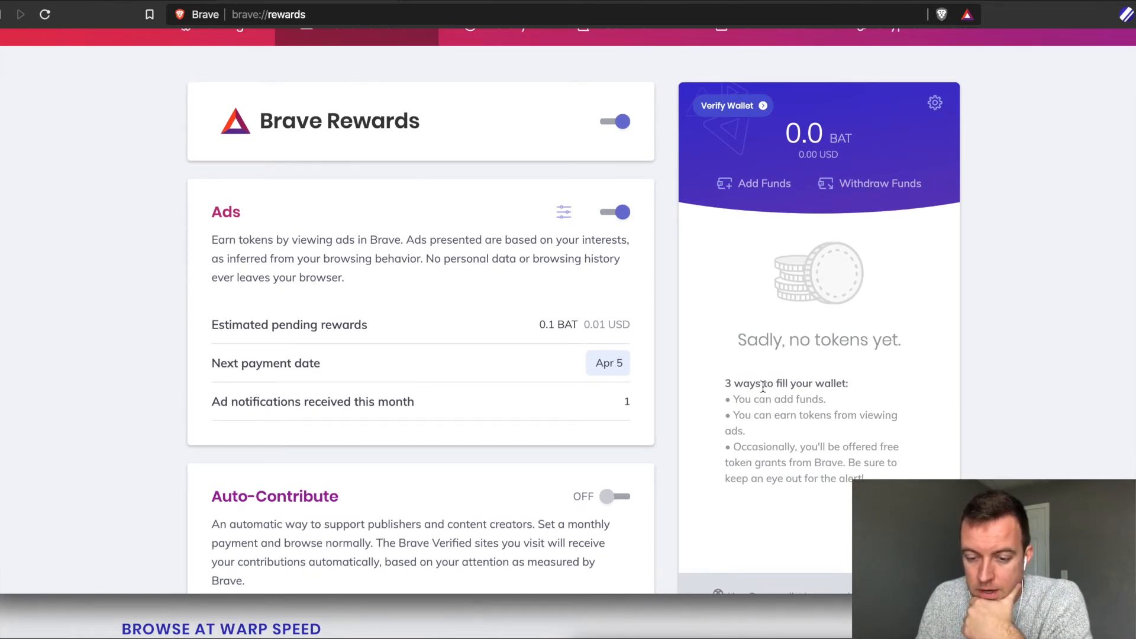
click(935, 102)
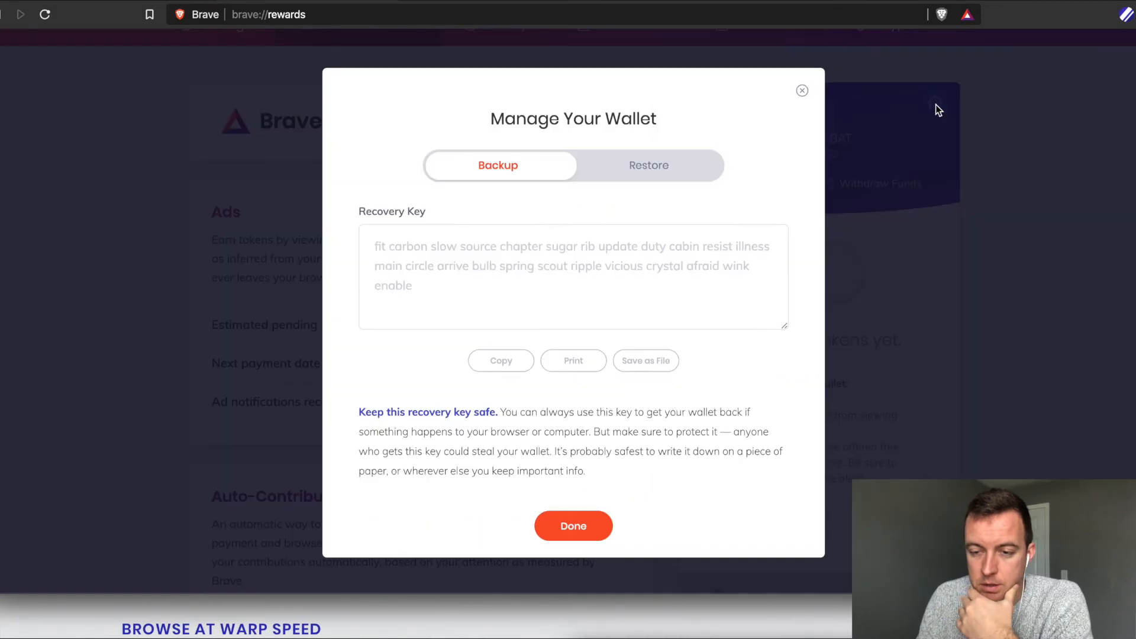
mouse_move(514, 289)
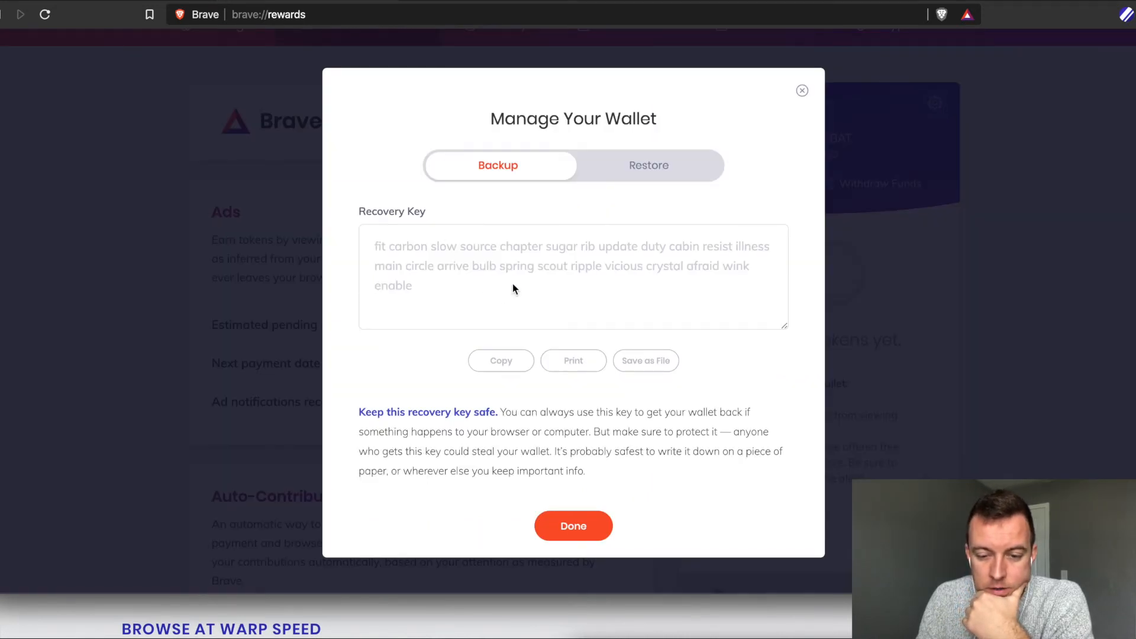
mouse_move(797, 115)
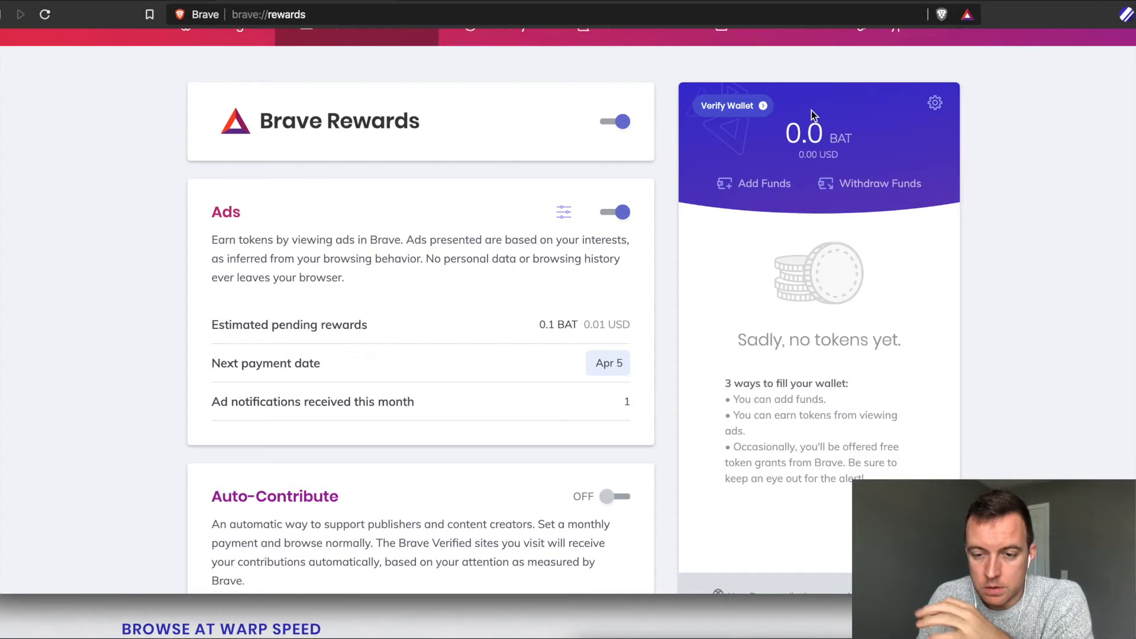
- Begin wallet verification, continuing to Uphold's Join Uphold sign-up form
click(728, 105)
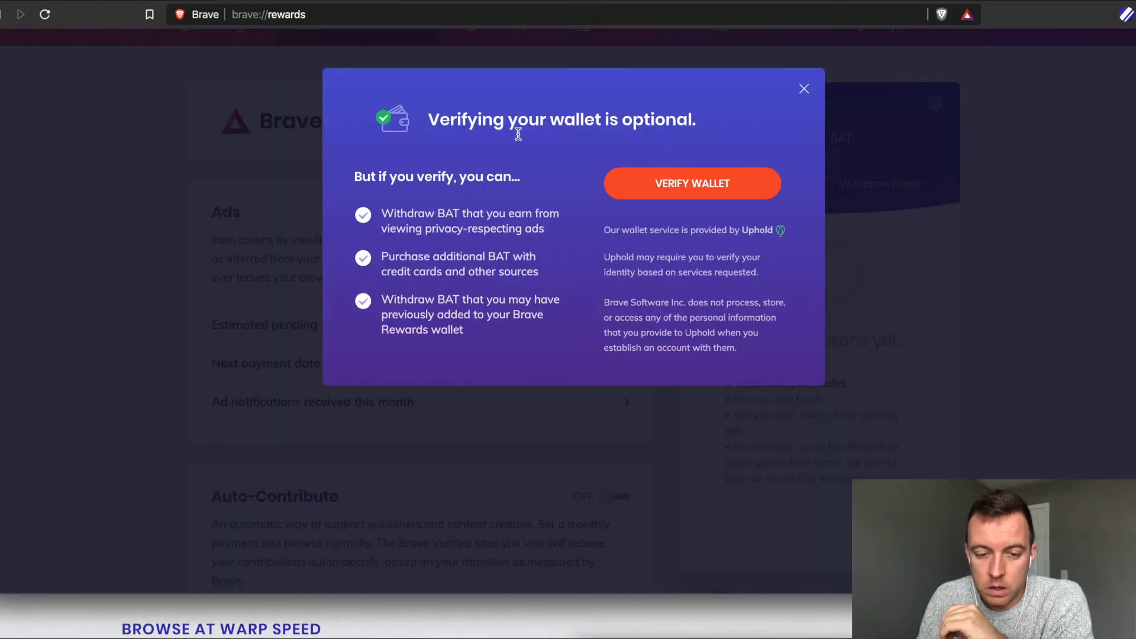
mouse_move(398, 249)
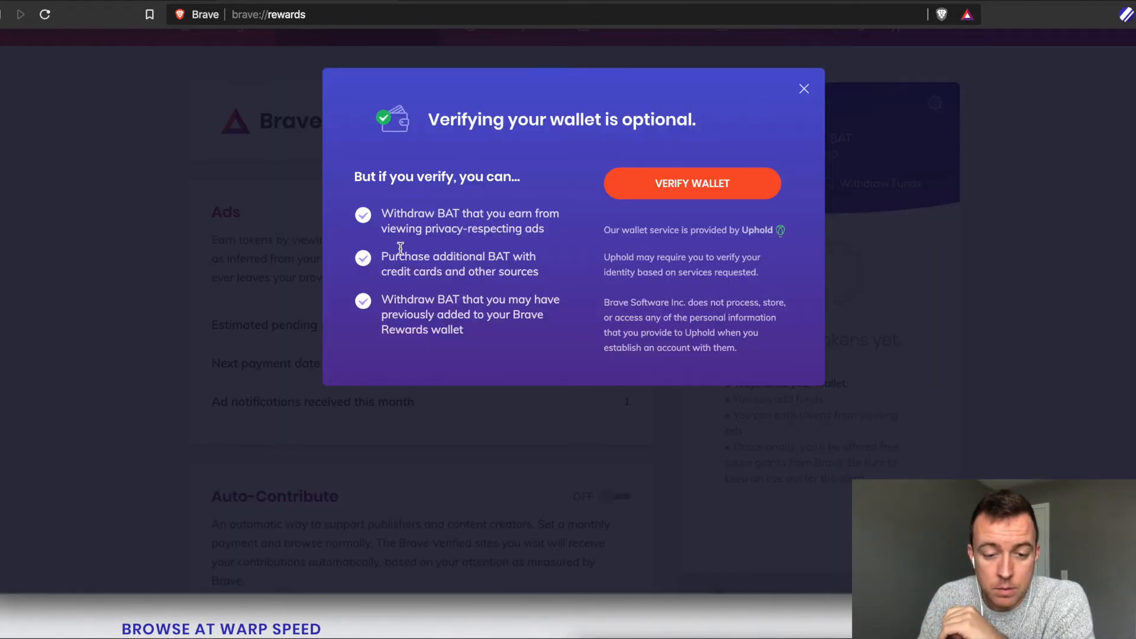
mouse_move(691, 182)
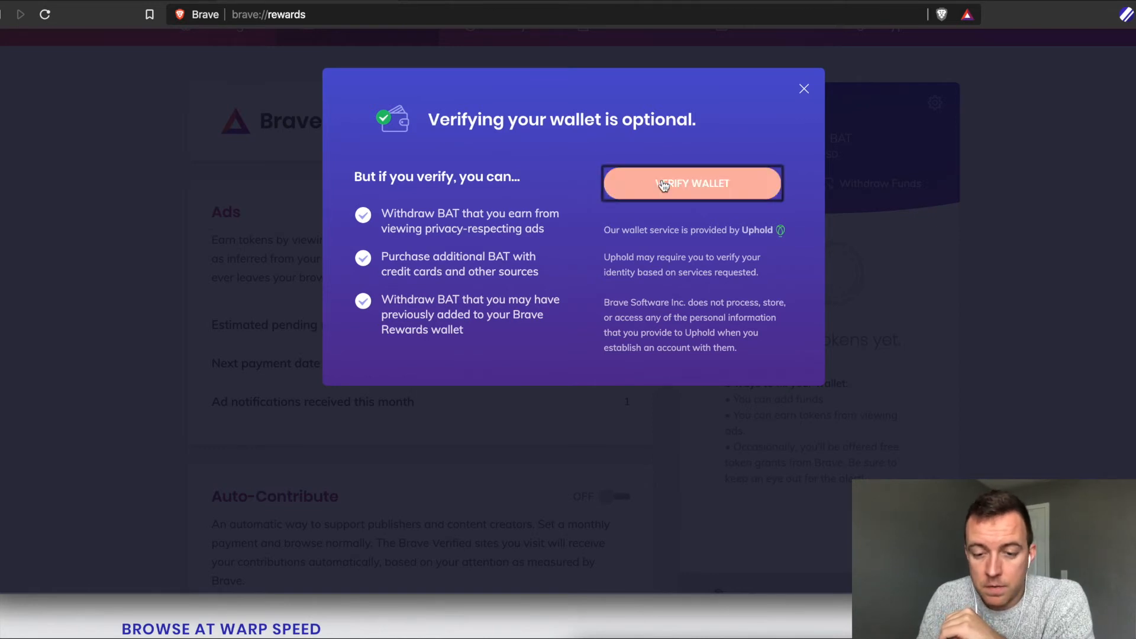
click(691, 182)
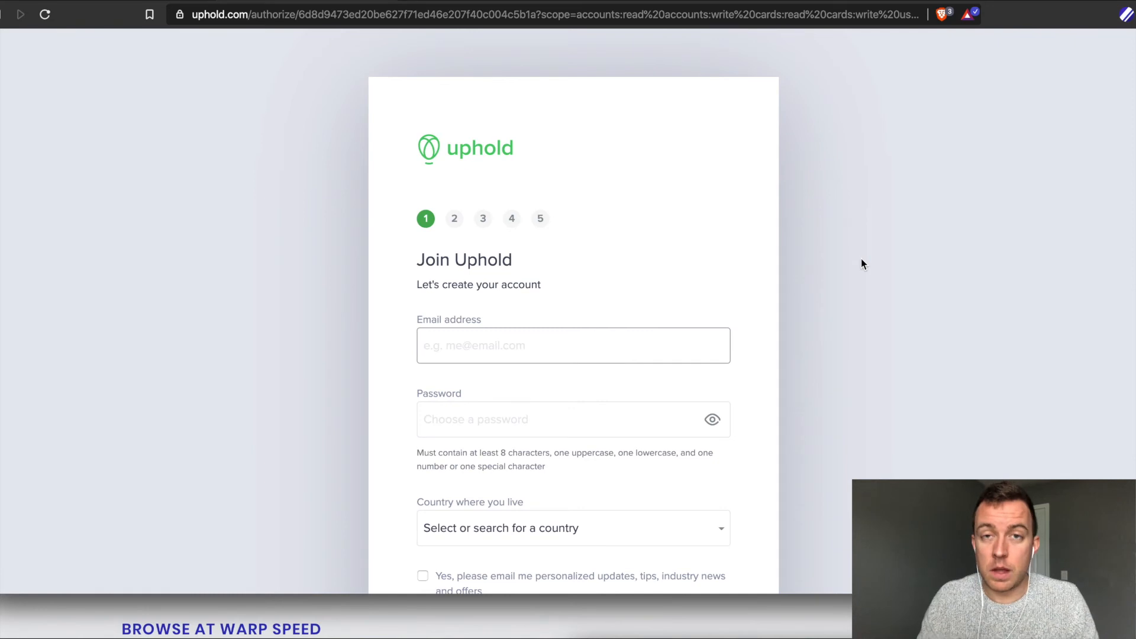
scroll(down, 3)
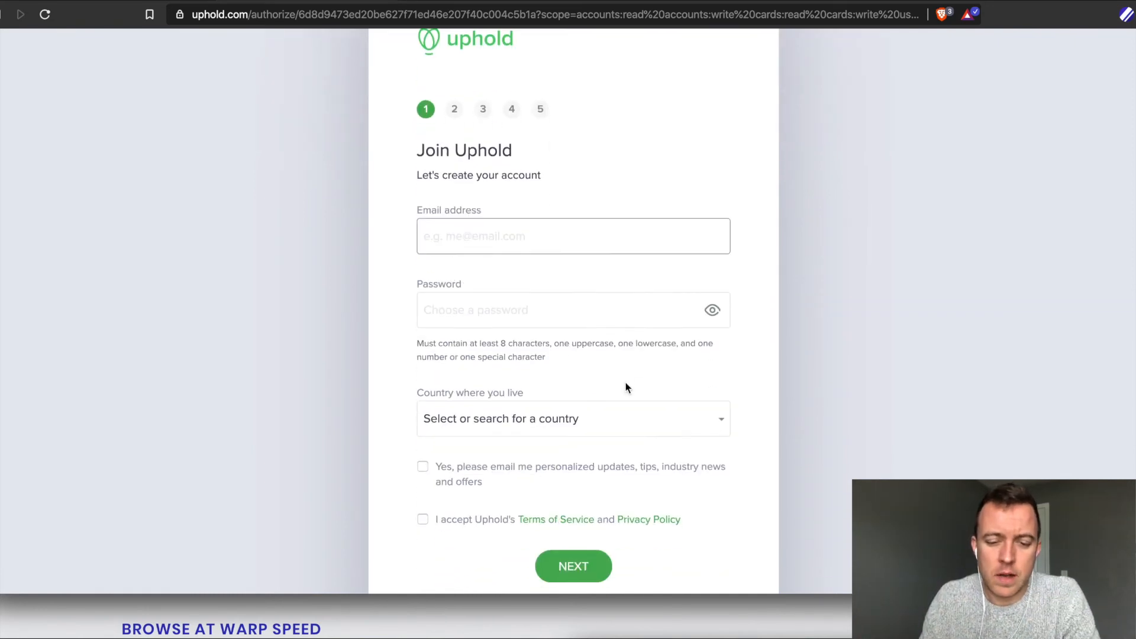
scroll(down, 3)
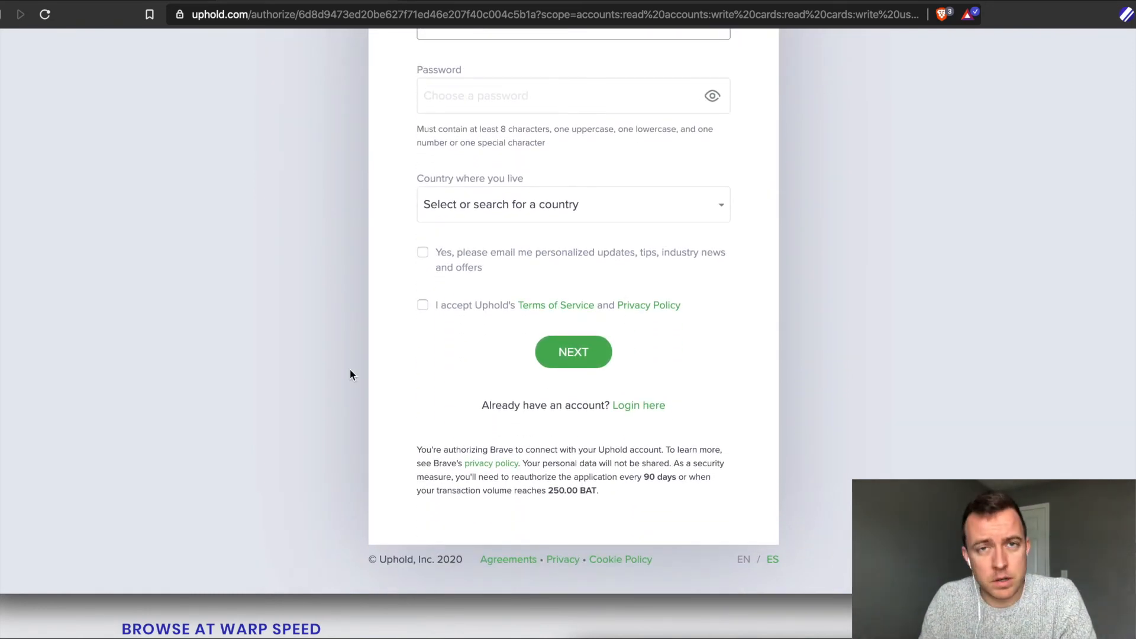
scroll(up, 3)
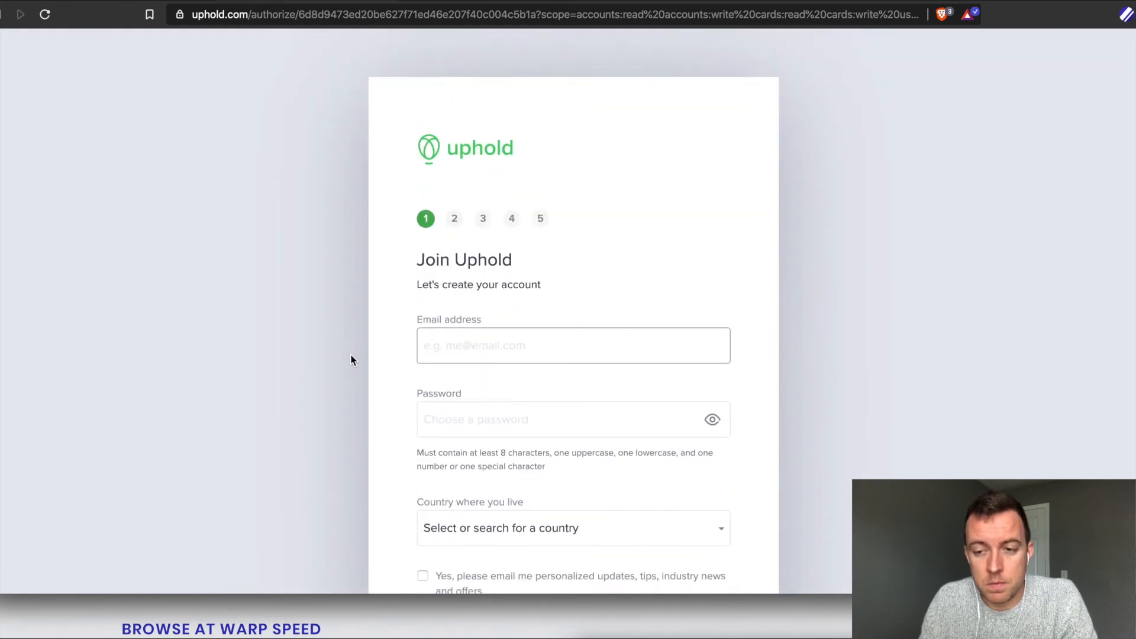
mouse_move(317, 138)
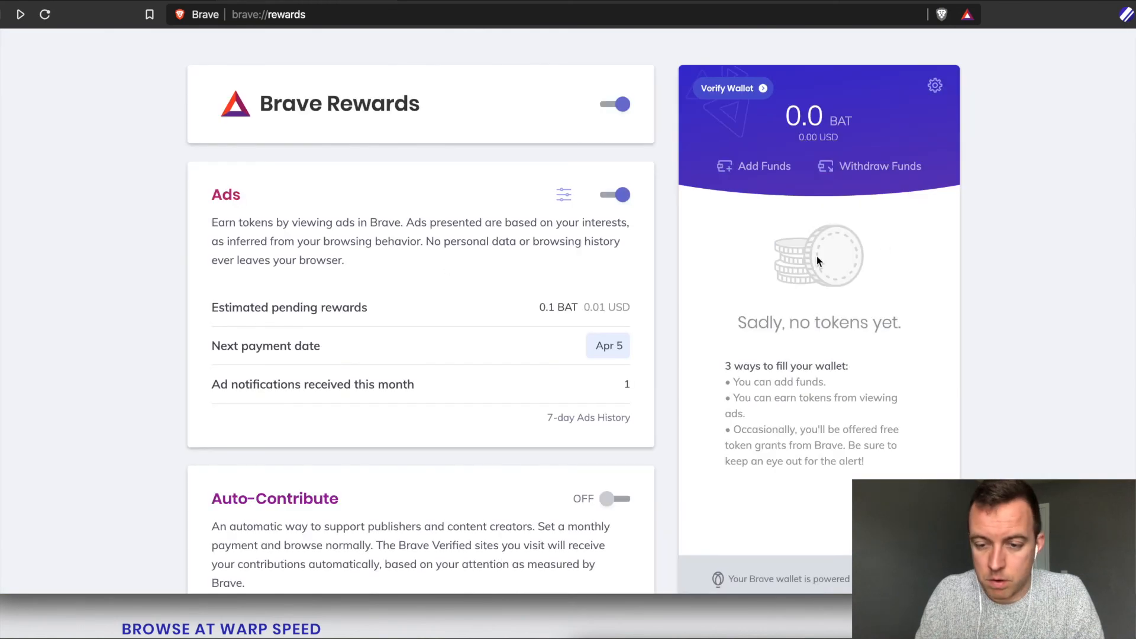
mouse_move(792, 138)
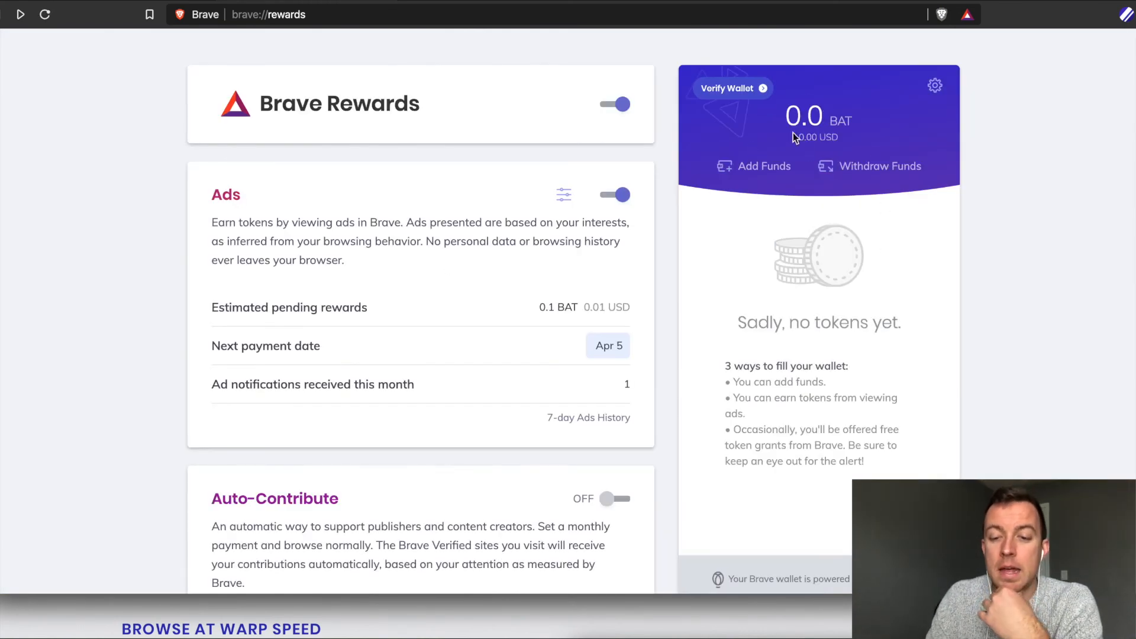
mouse_move(889, 128)
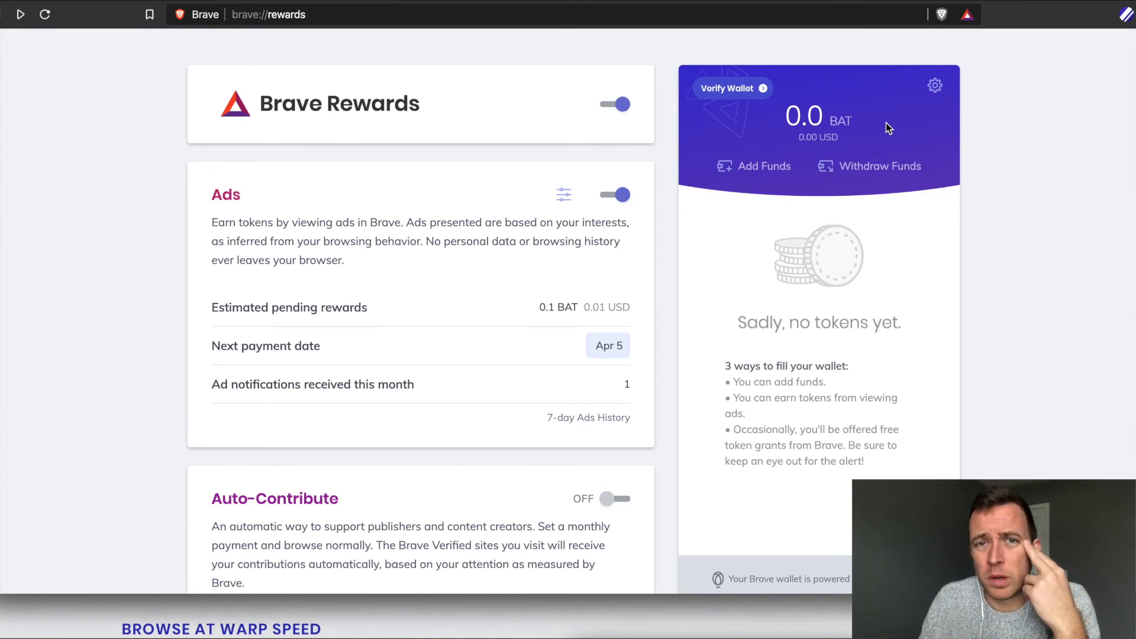
mouse_move(786, 116)
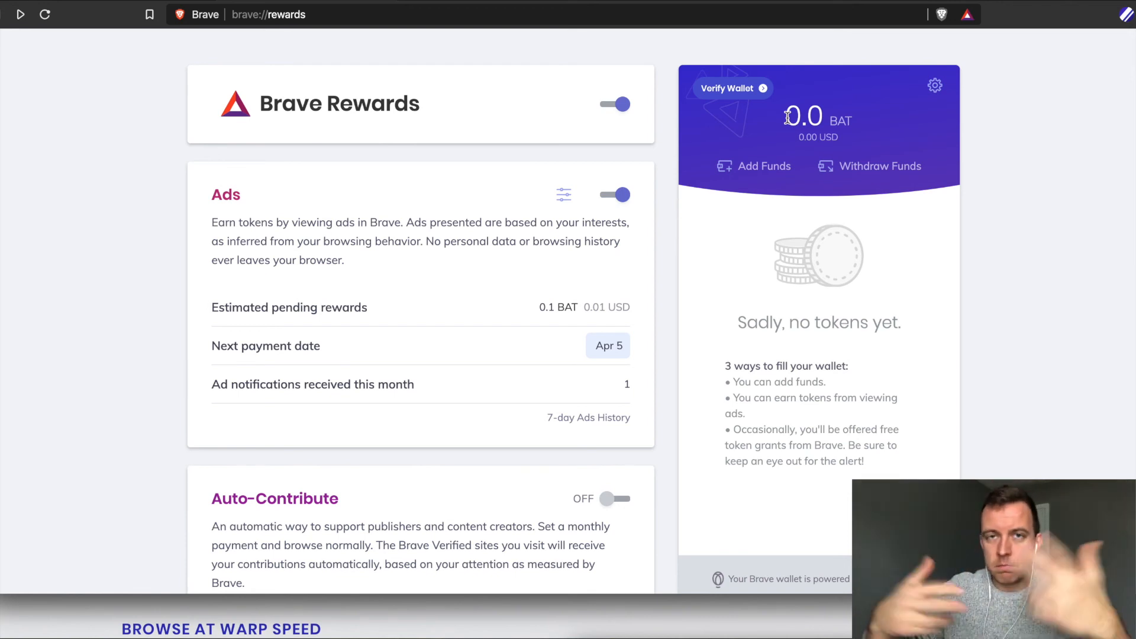
mouse_move(347, 13)
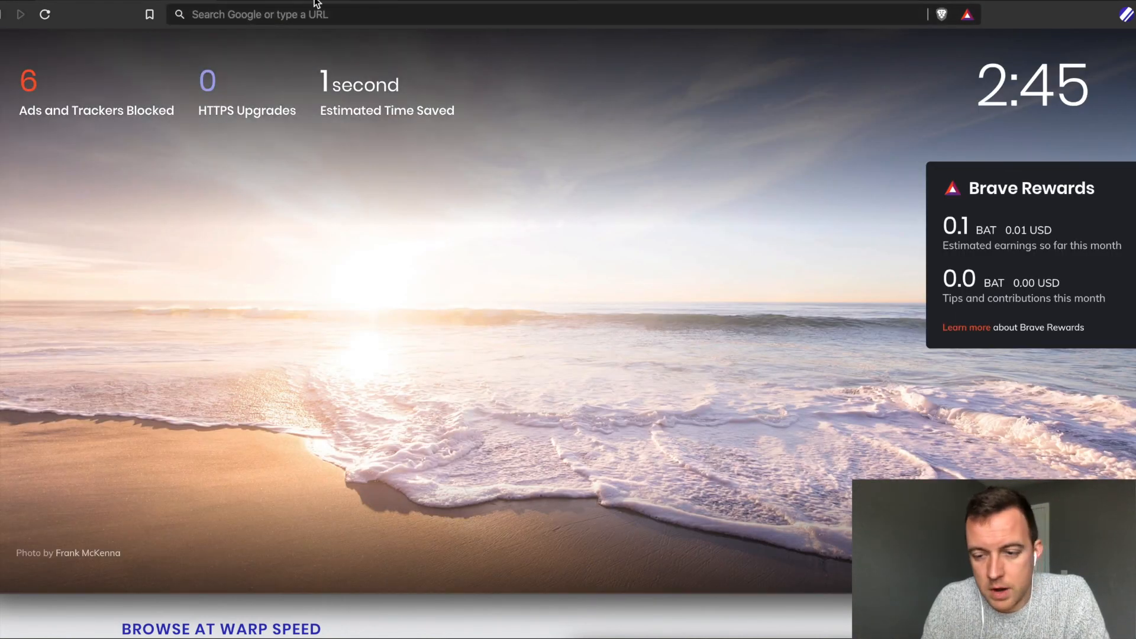
- Start typing 'goog' in the address bar, then return to the brave://rewards page
text(goog)
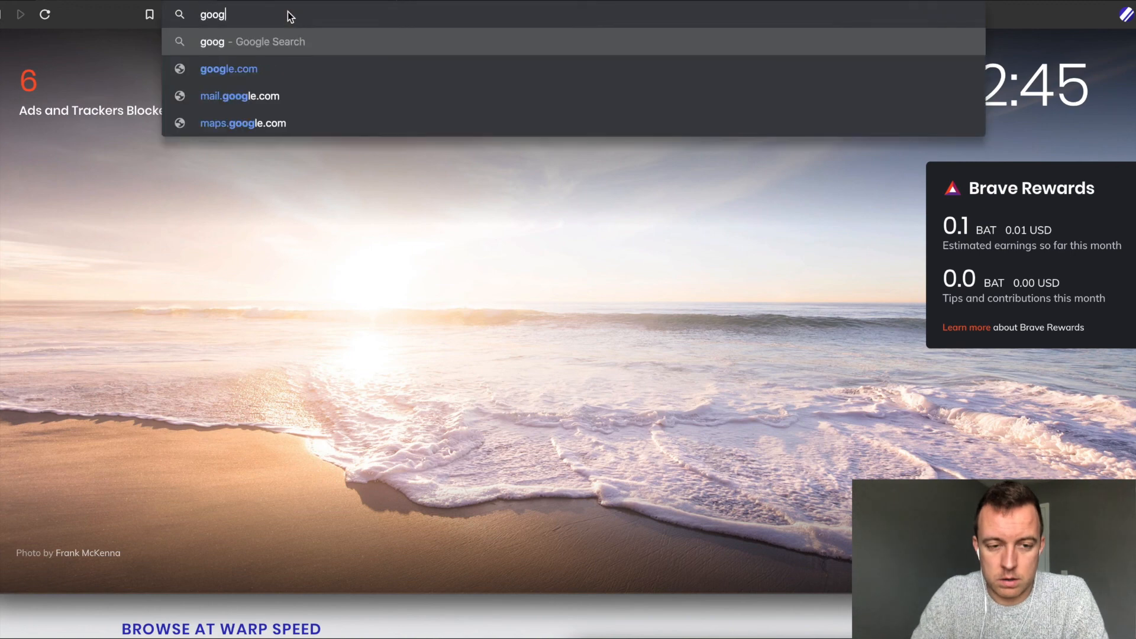
click(228, 68)
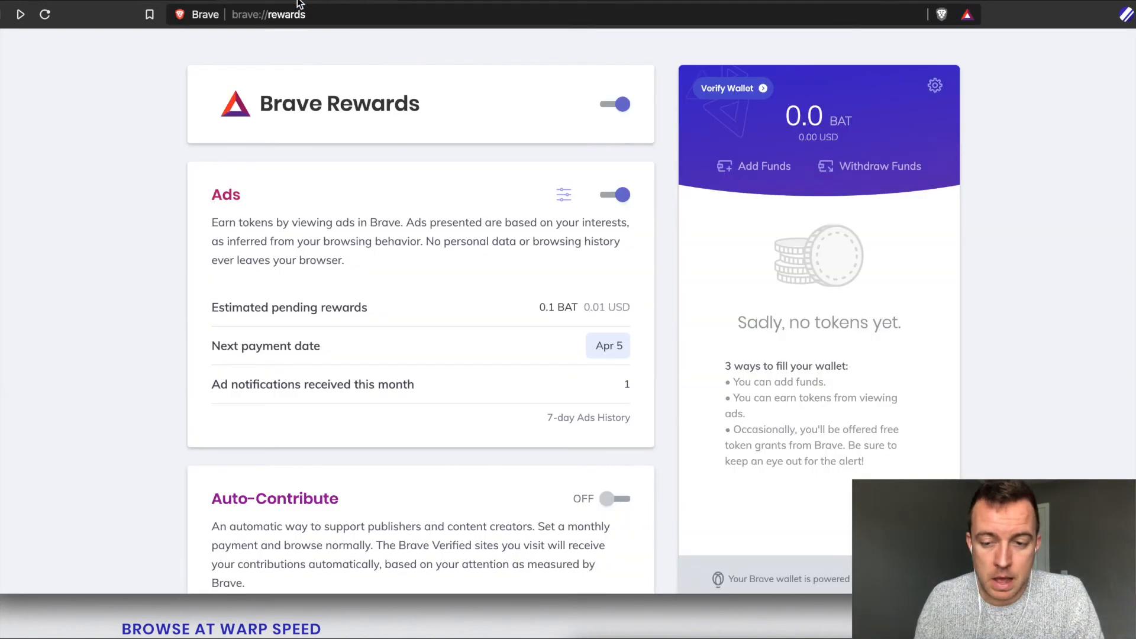
mouse_move(106, 194)
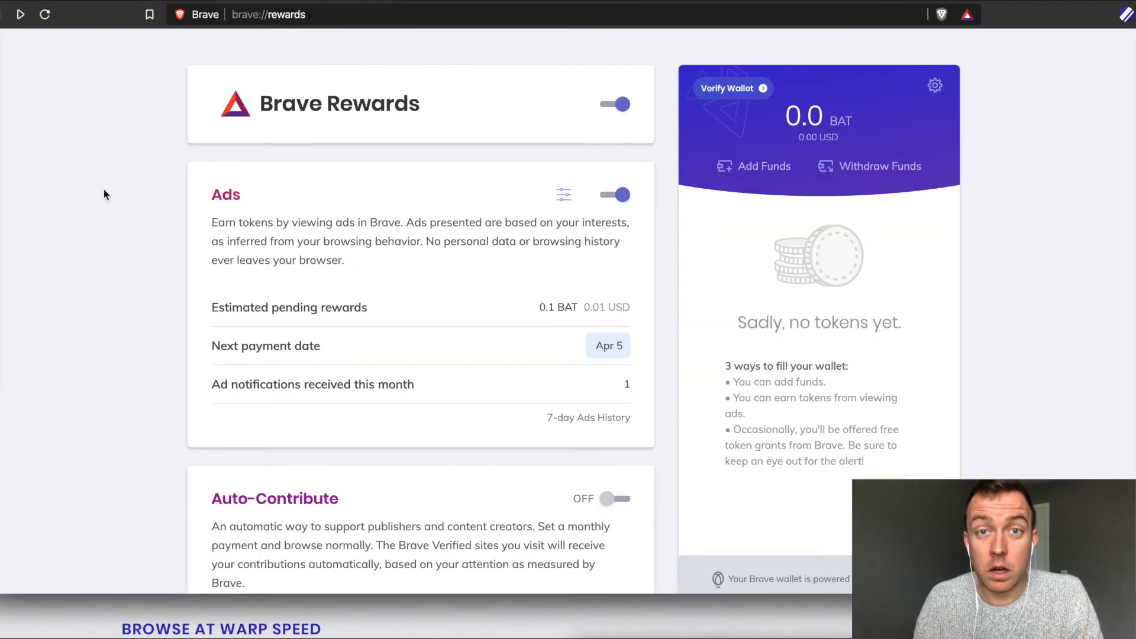